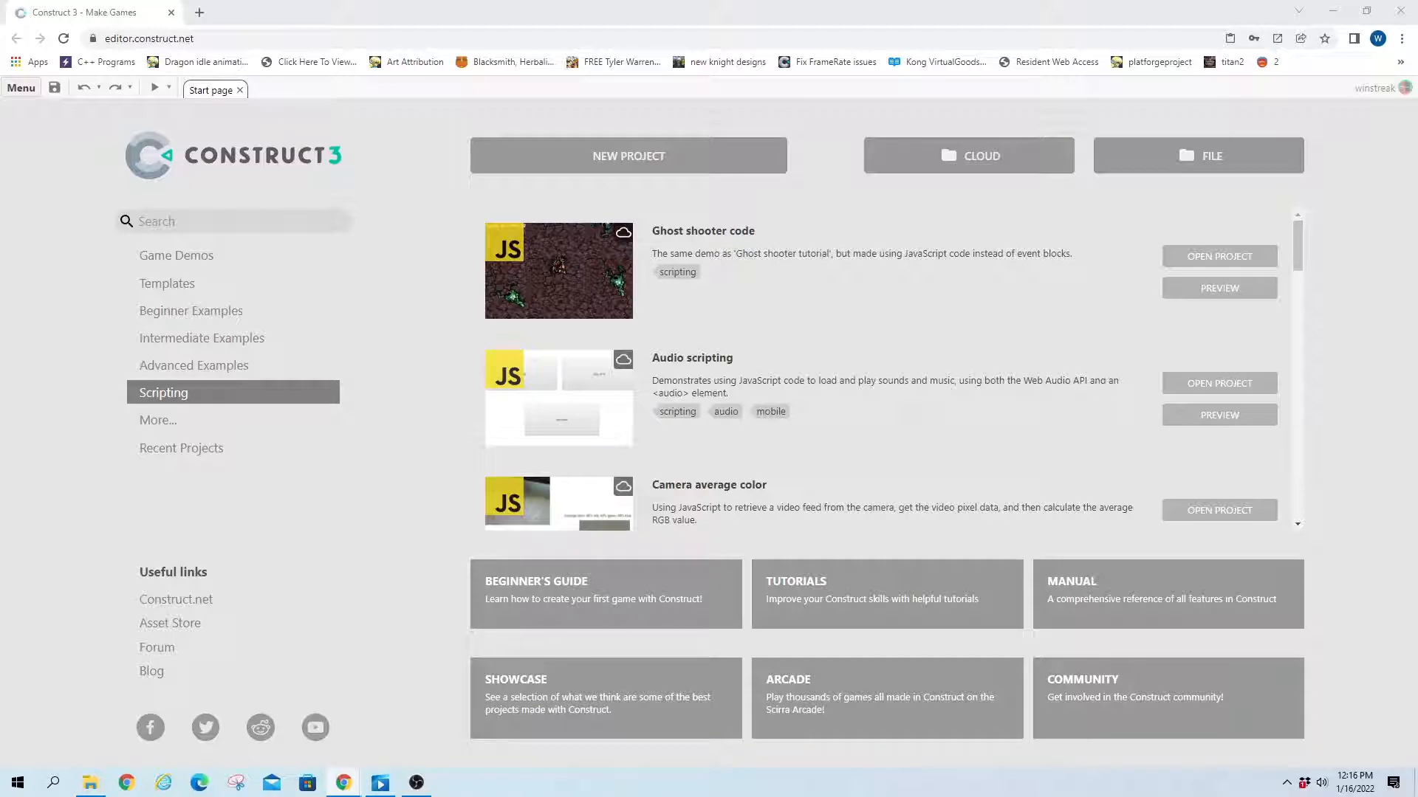
mouse_move(80, 115)
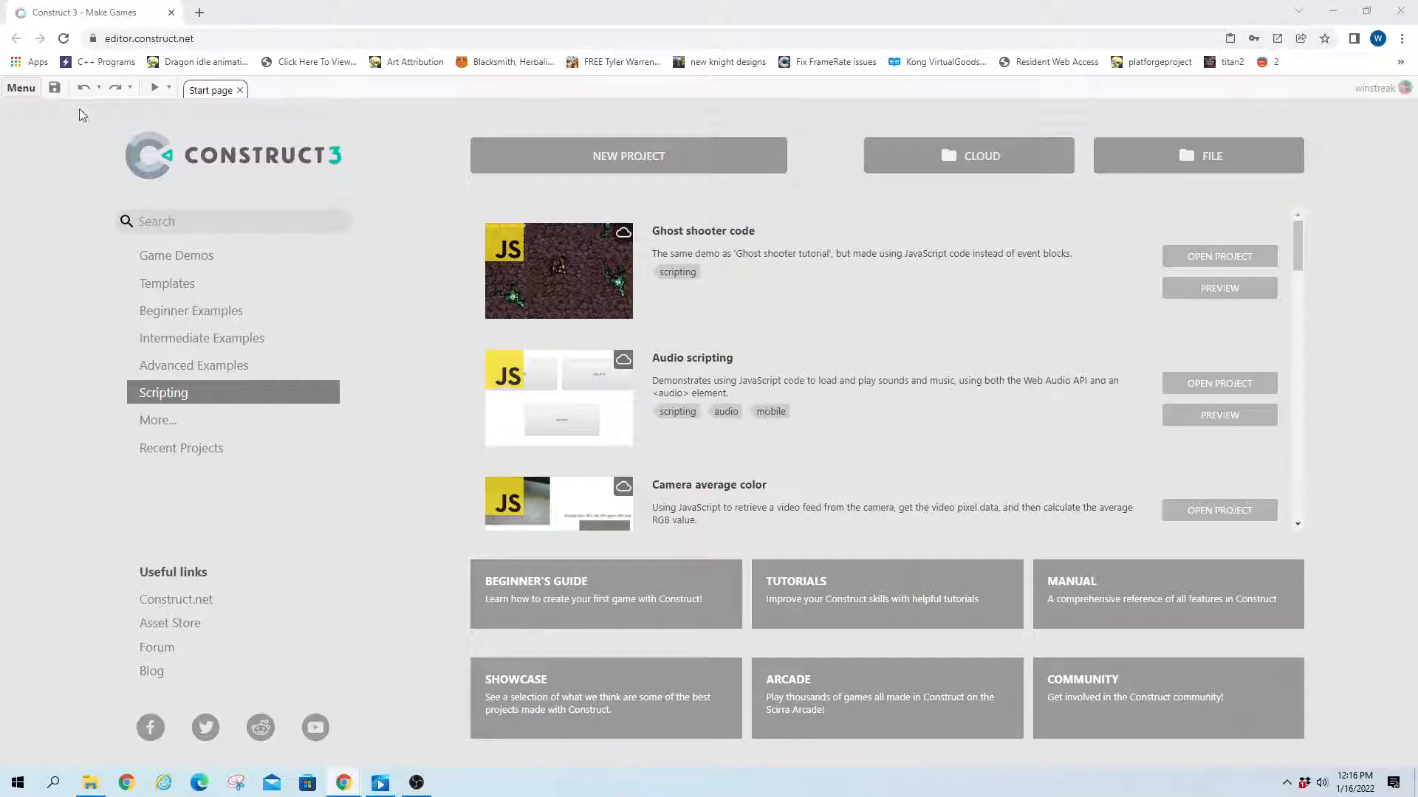
- Create a new Construct 3 project with the default settings
left_click(627, 156)
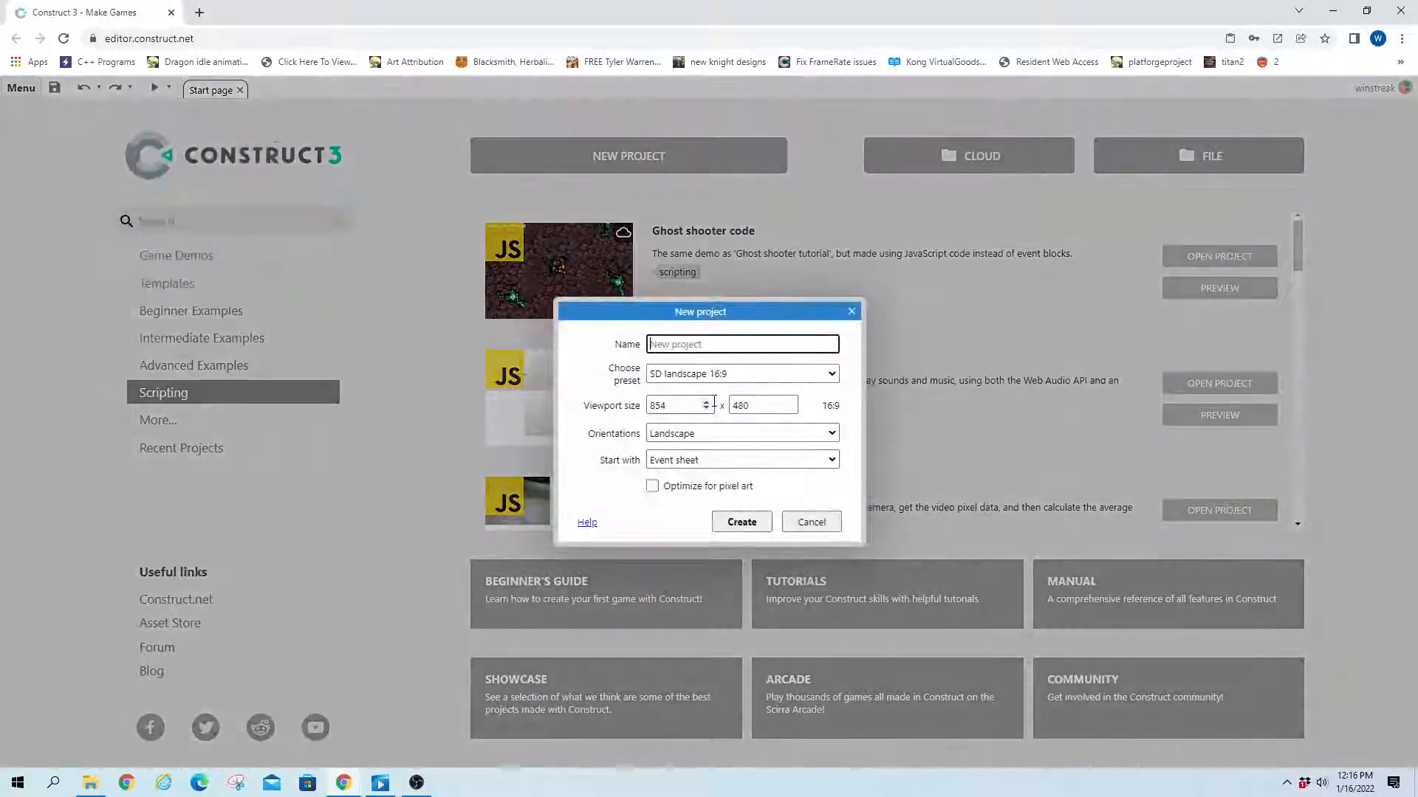
left_click(741, 522)
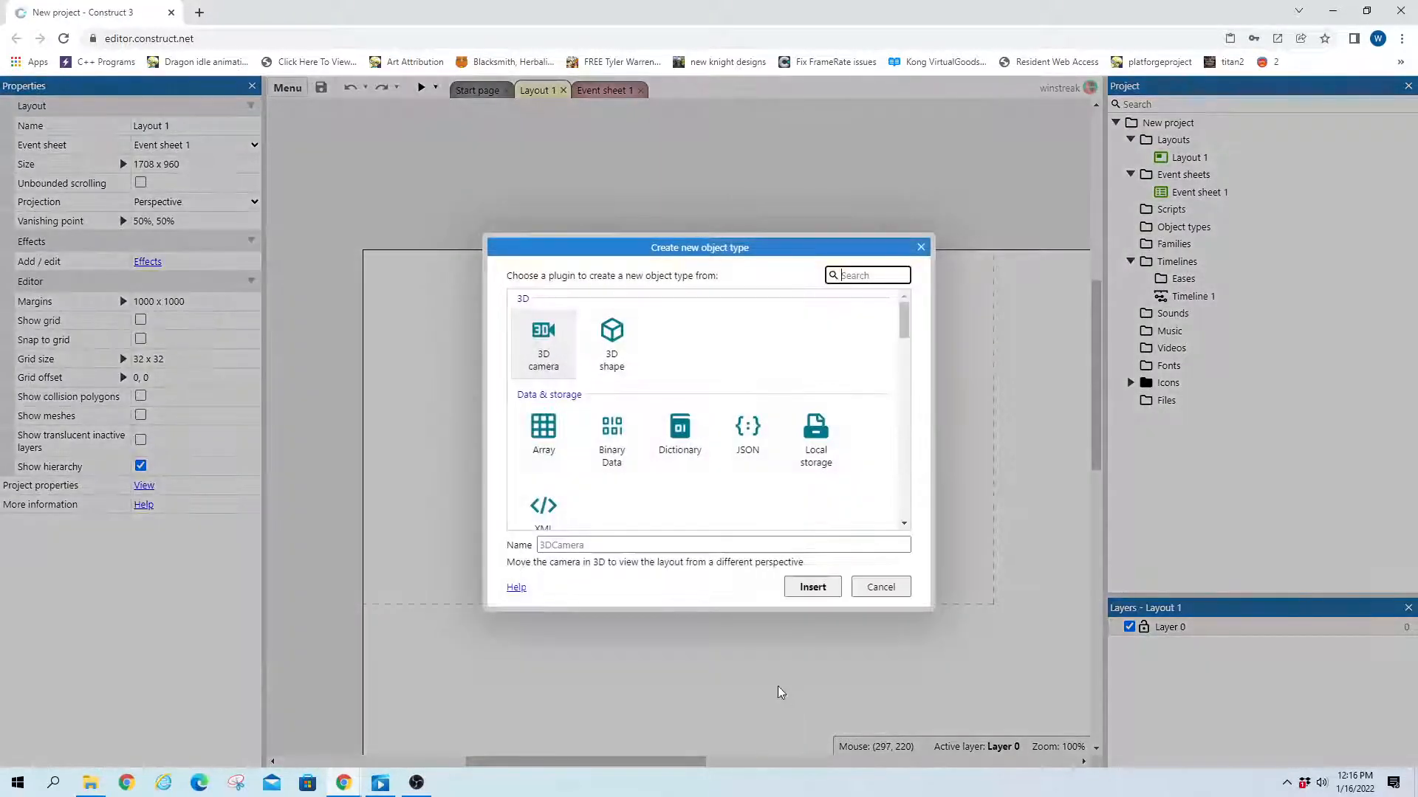
- Insert a blue Sprite and resize its image canvas to 25×25 pixels
left_click(811, 587)
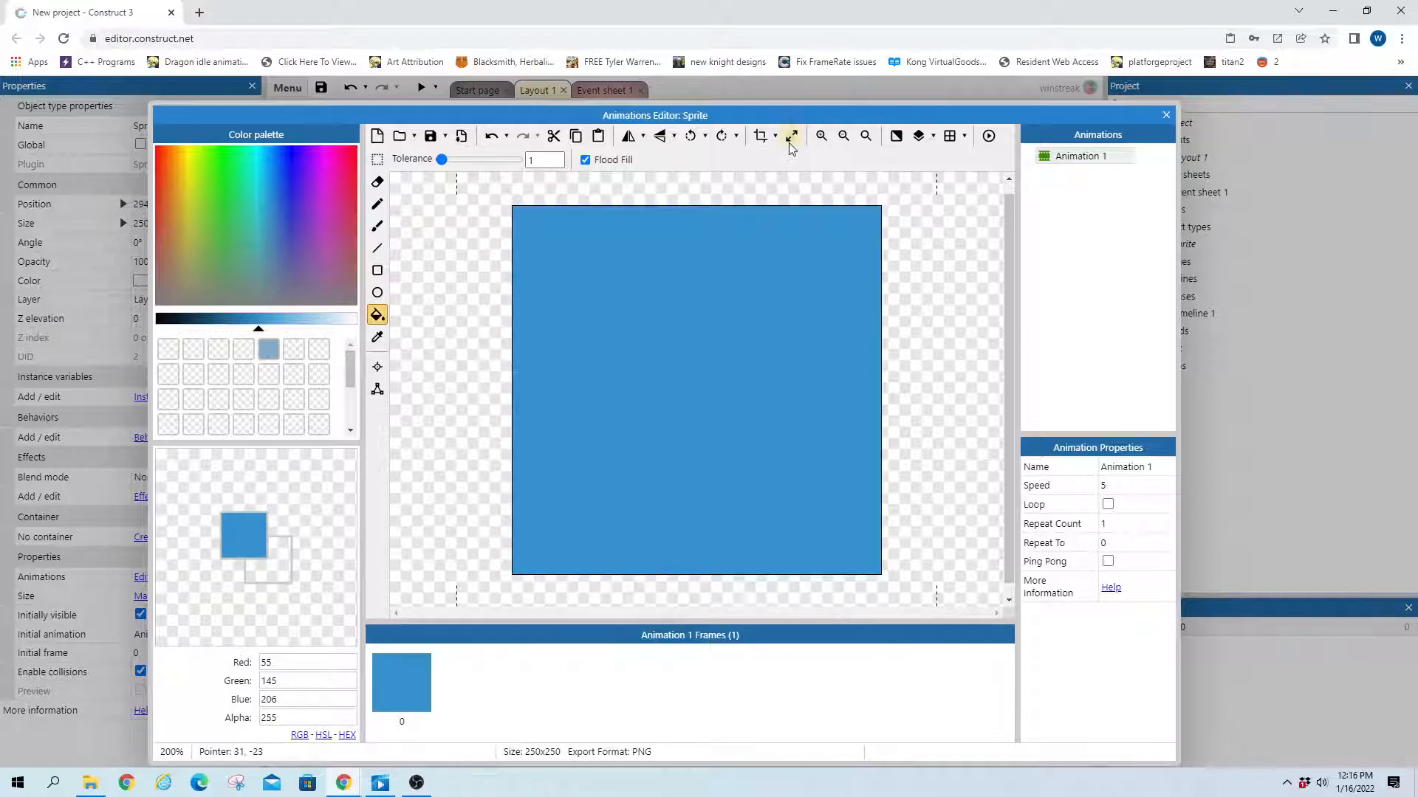
left_click(791, 136)
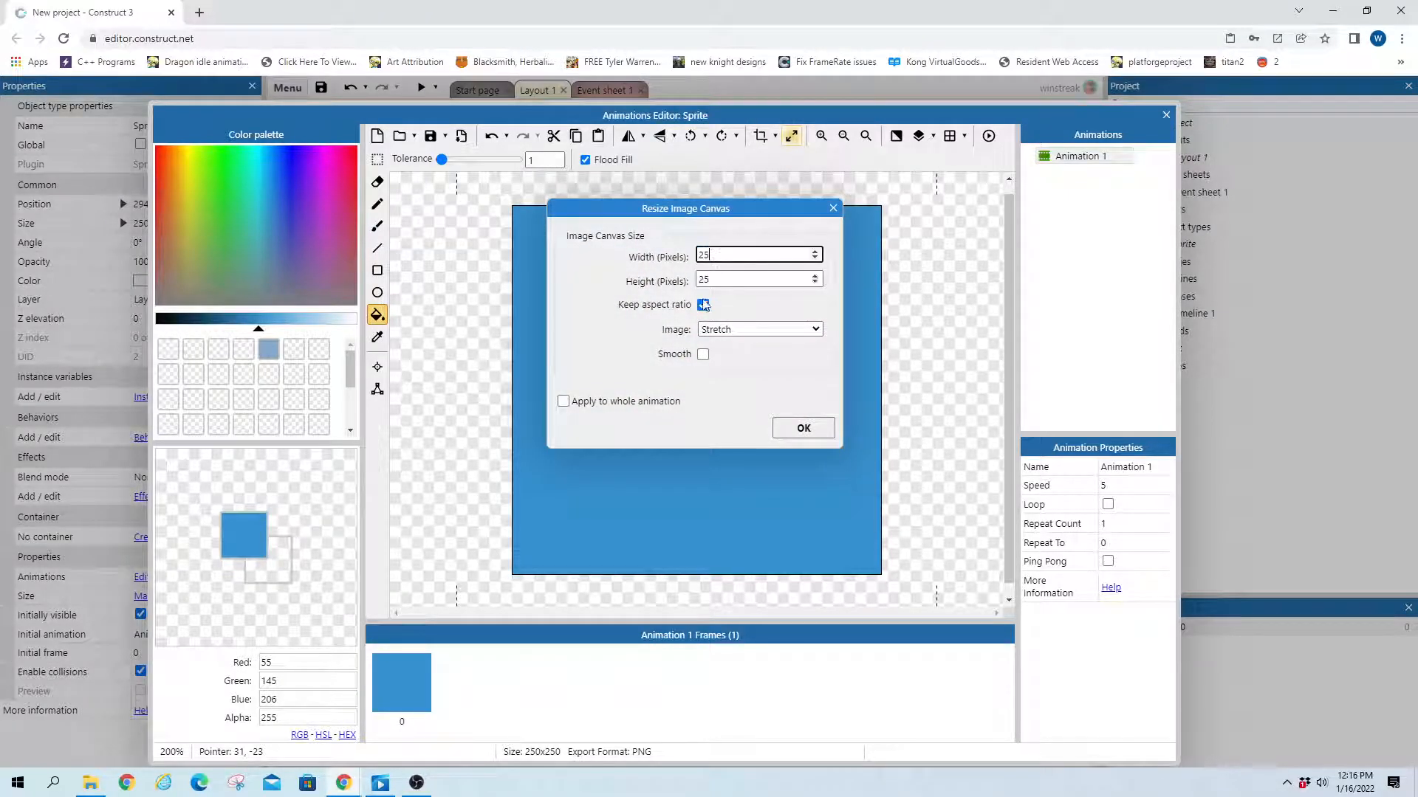
left_click(802, 427)
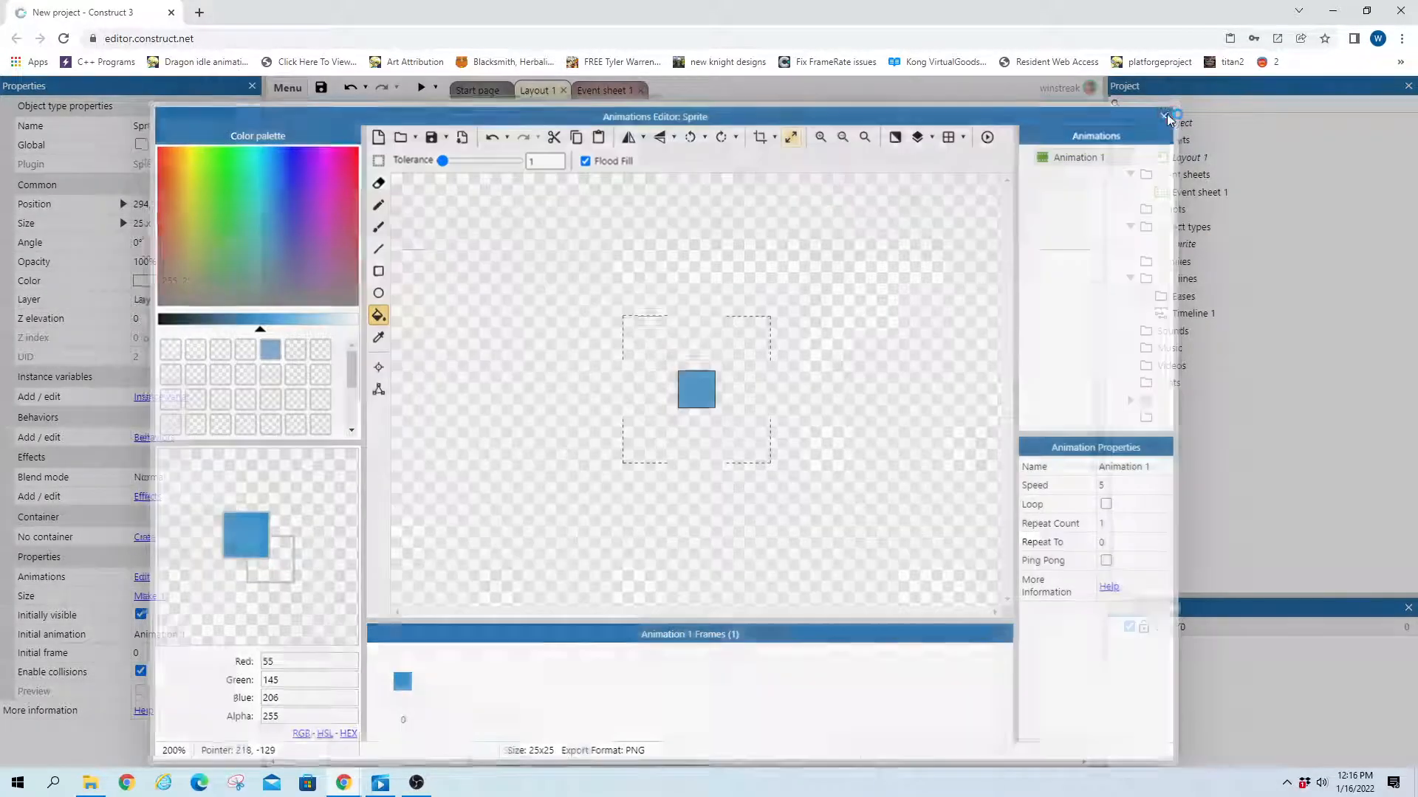
left_click(1169, 116)
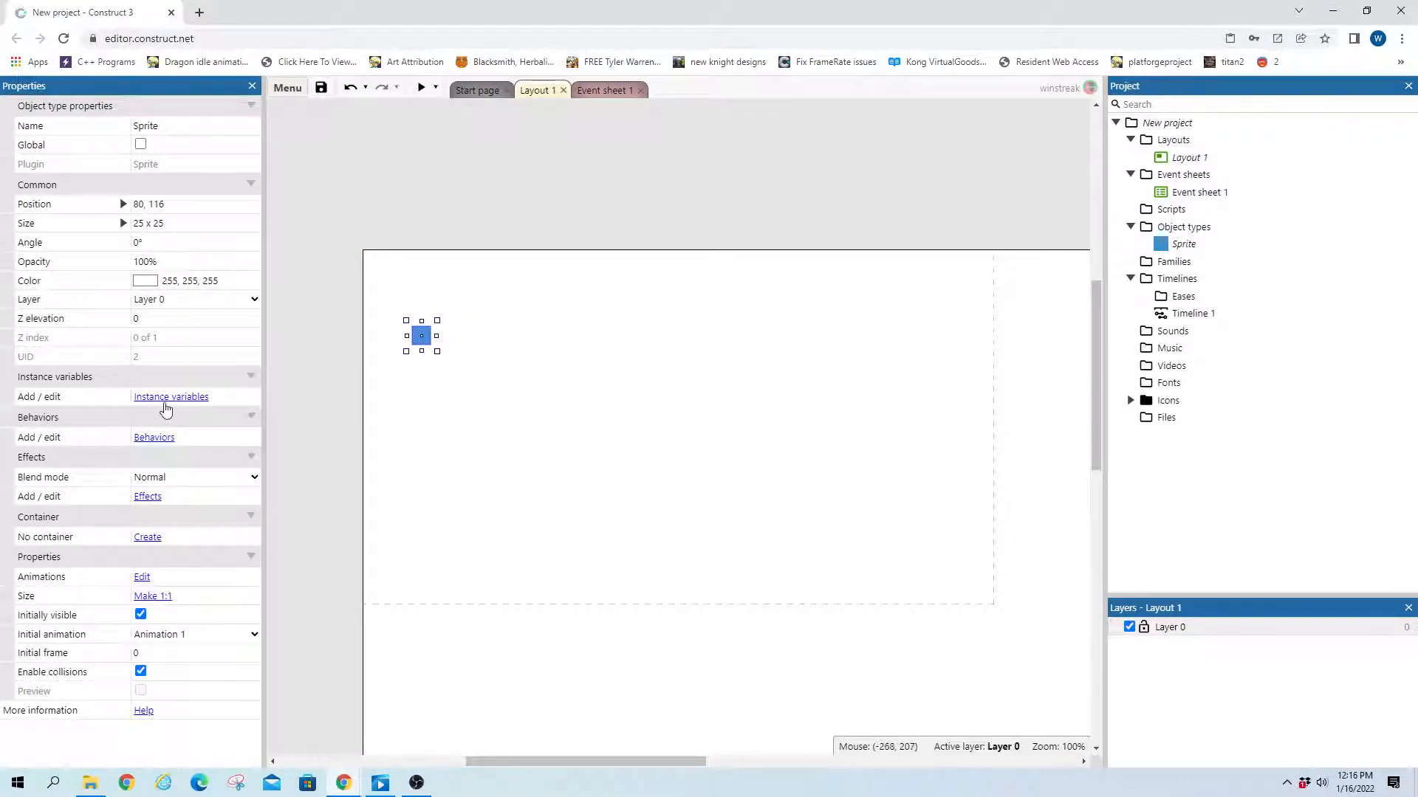
- Add a Boolean instance variable named isActivated, defaulting to false, to the Sprite
left_click(169, 396)
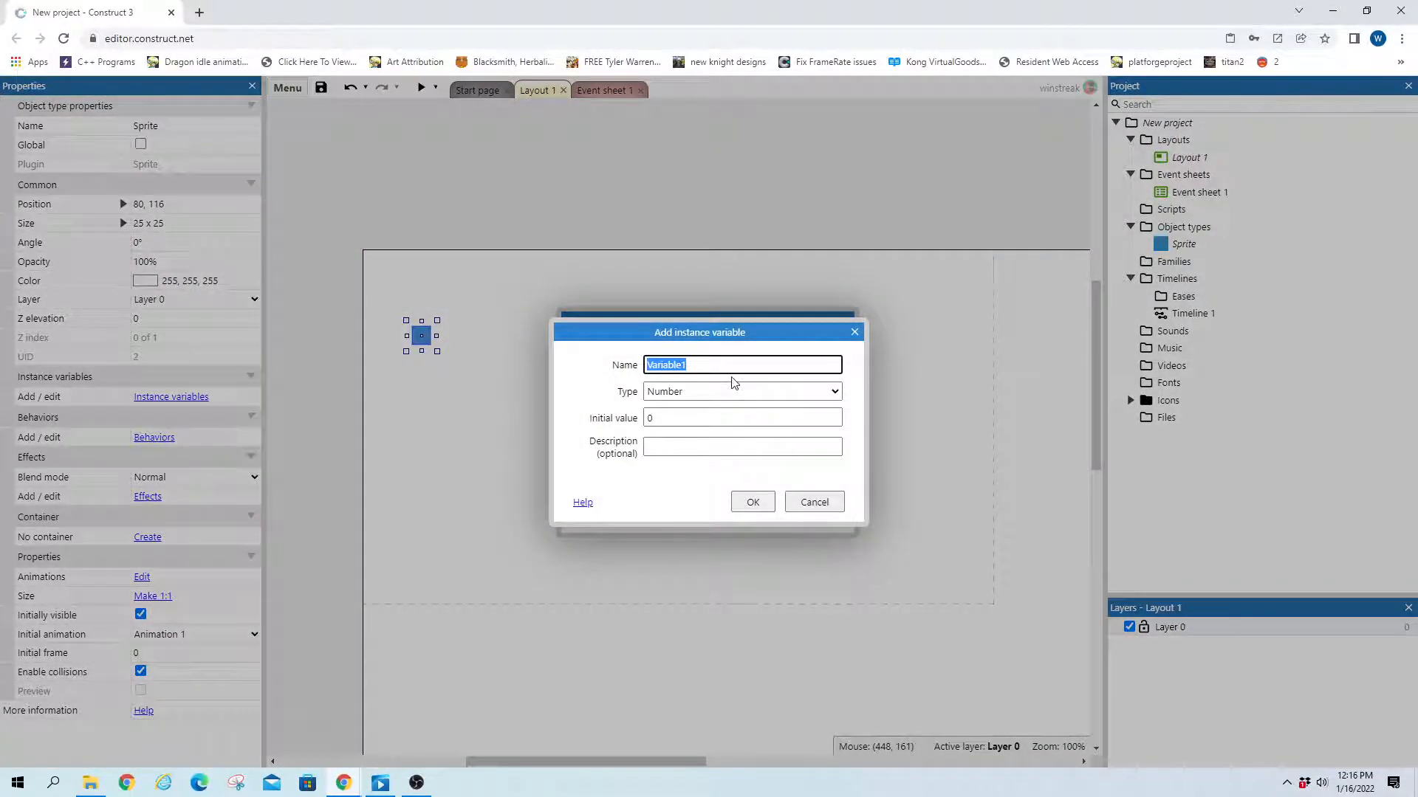
left_click(742, 392)
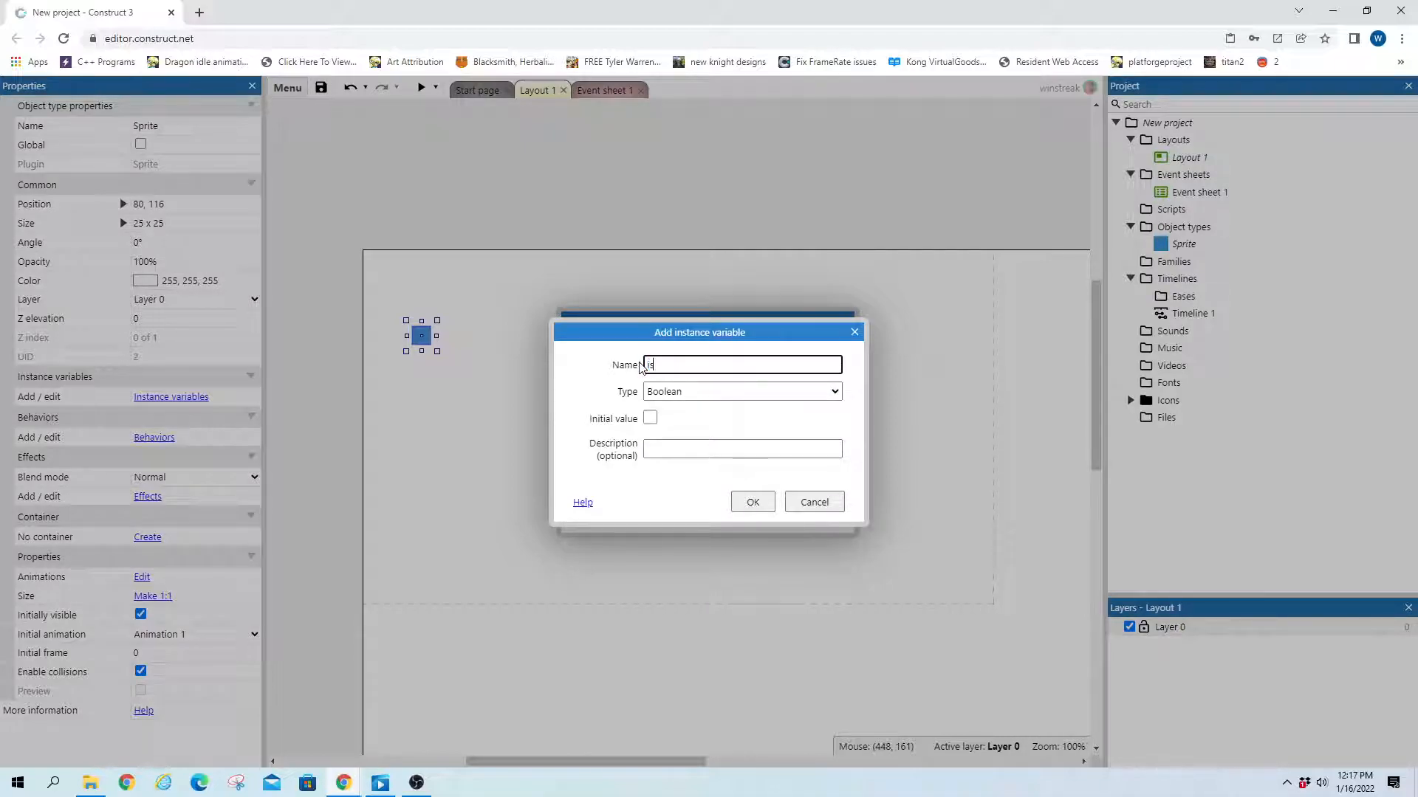
type("isActivate")
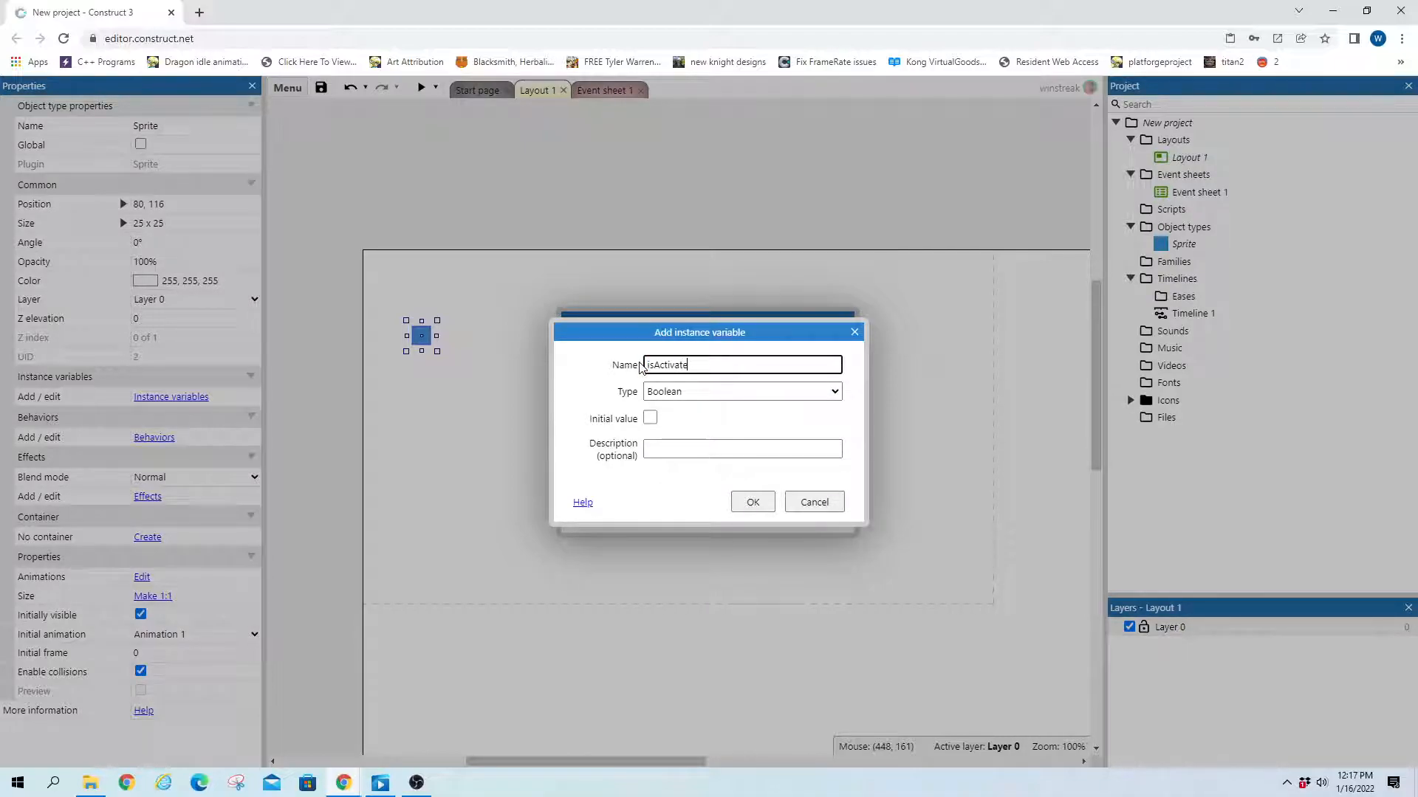
left_click(752, 503)
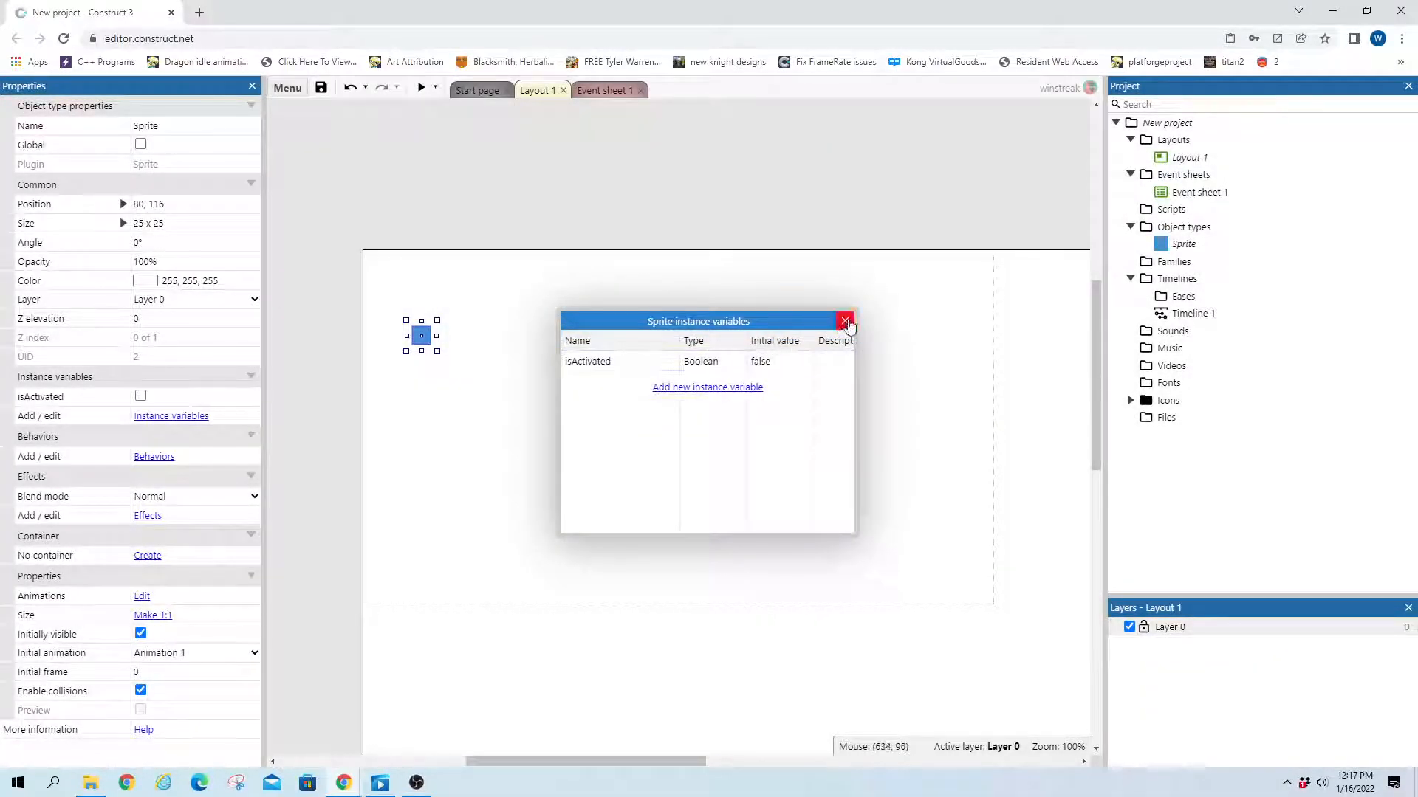
left_click(844, 321)
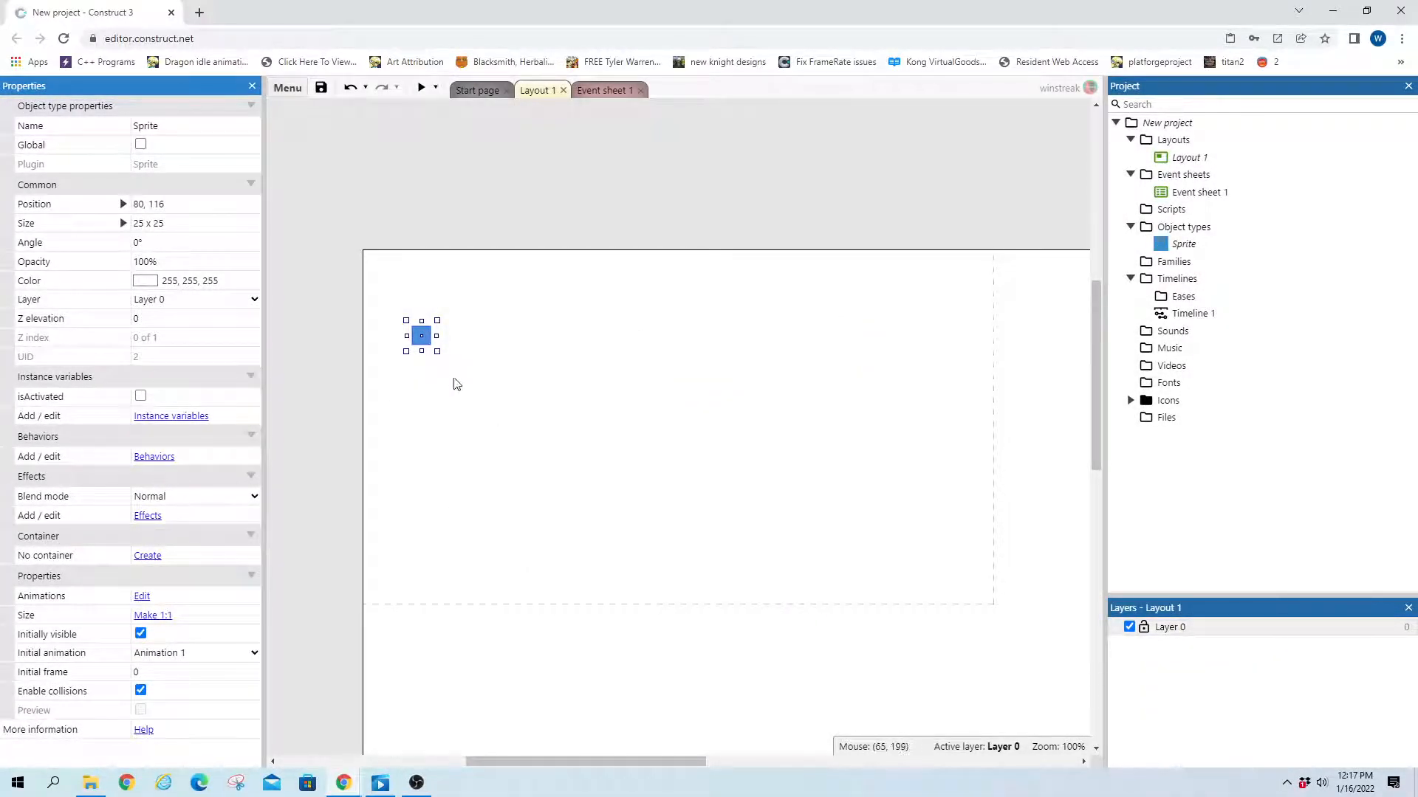
- Add the Bullet behavior to the Sprite and untick its Enabled property
left_click(154, 455)
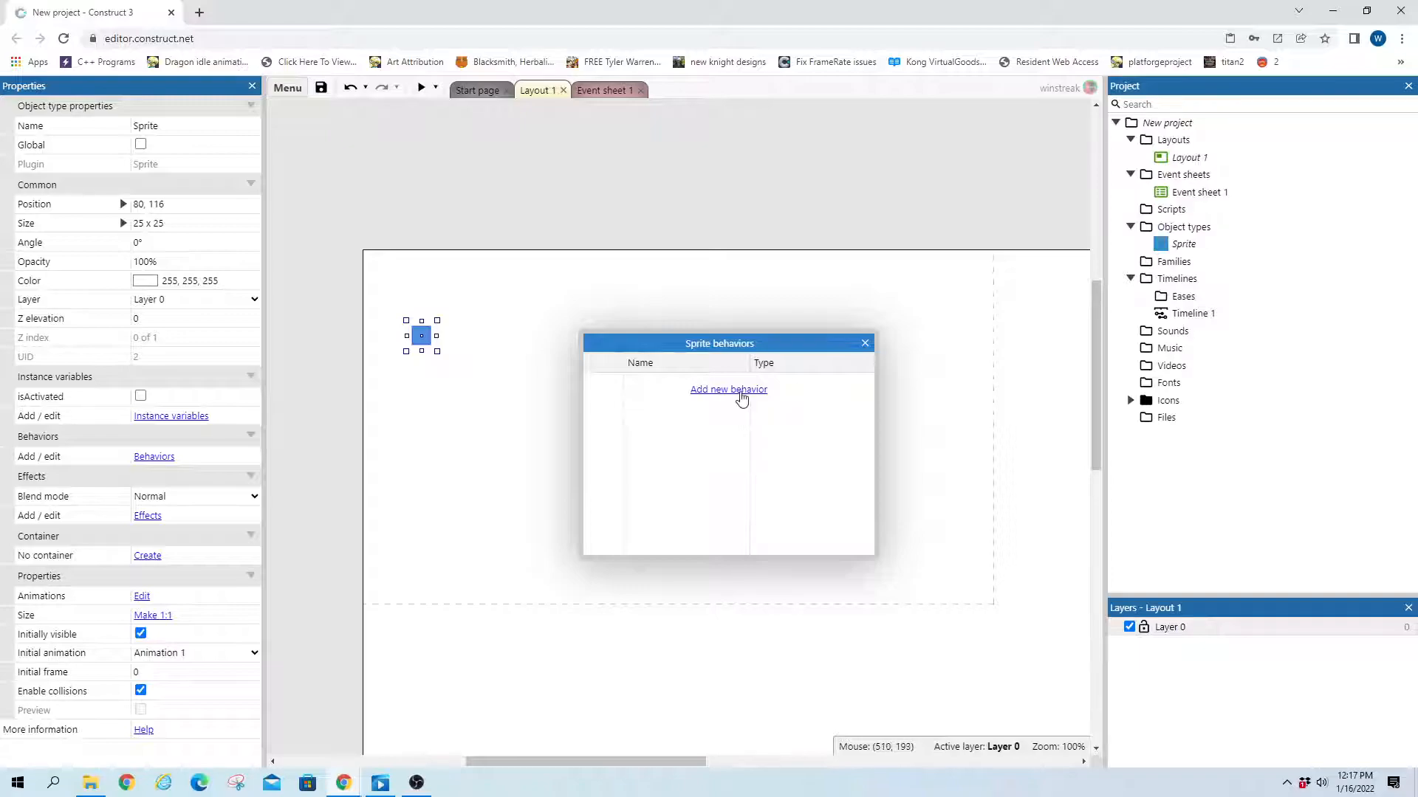
left_click(728, 389)
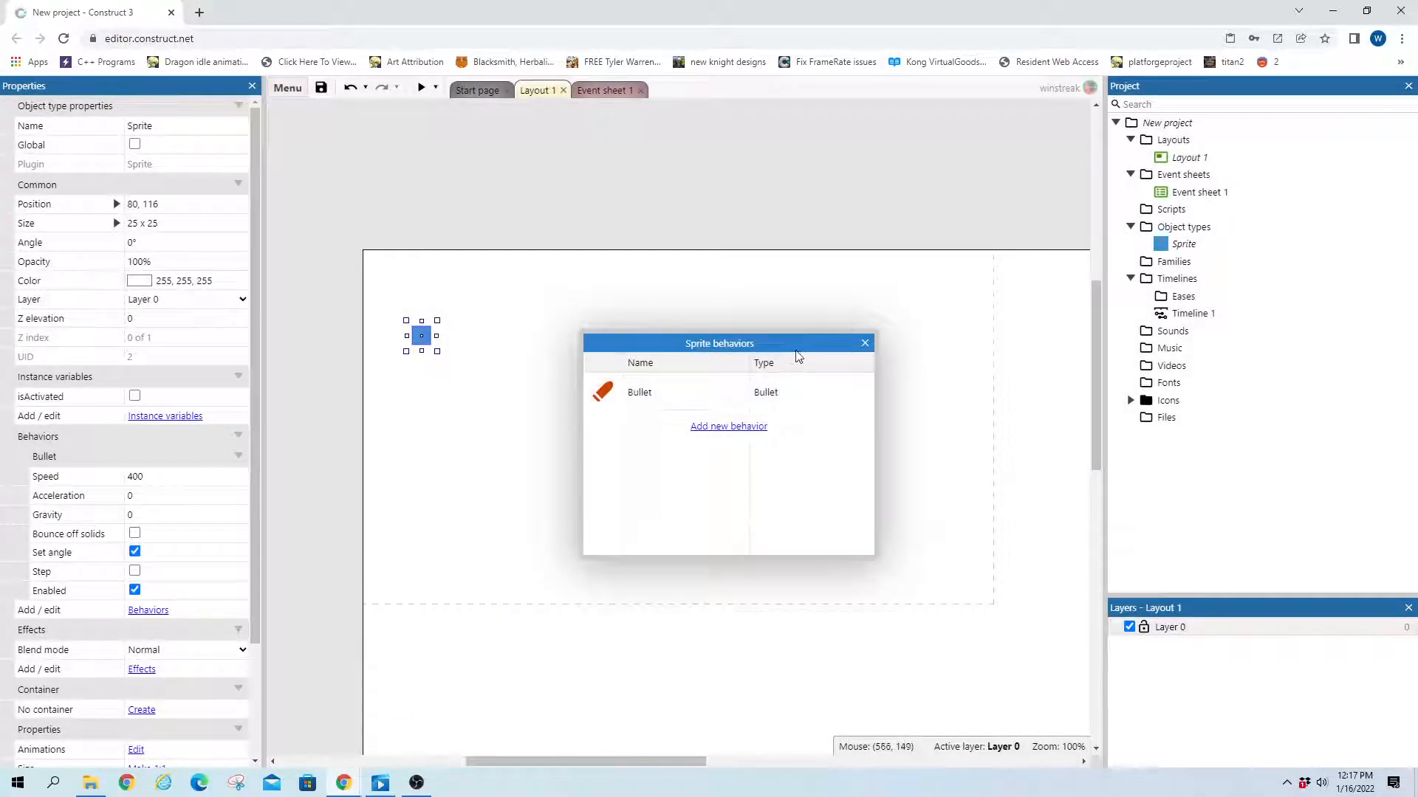
left_click(863, 343)
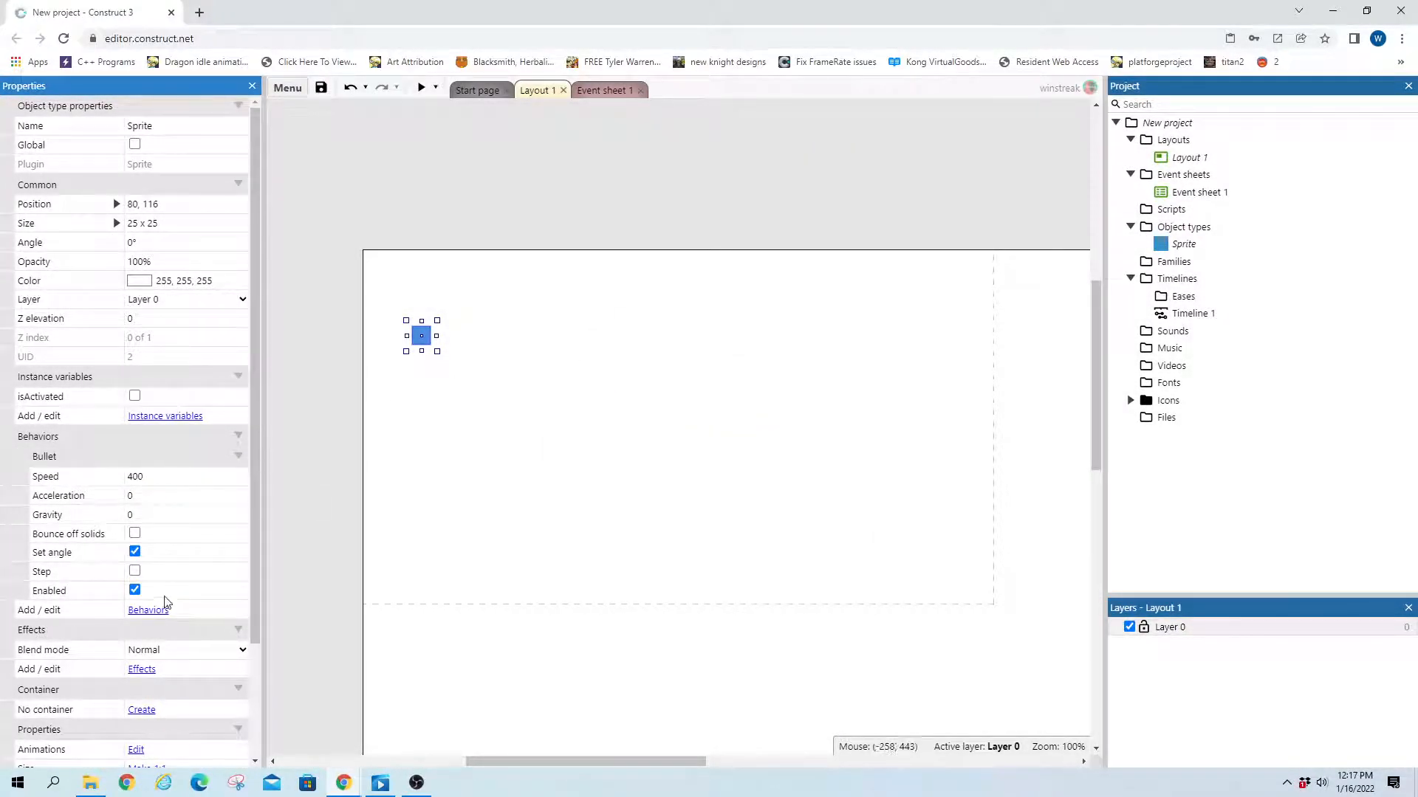
left_click(134, 591)
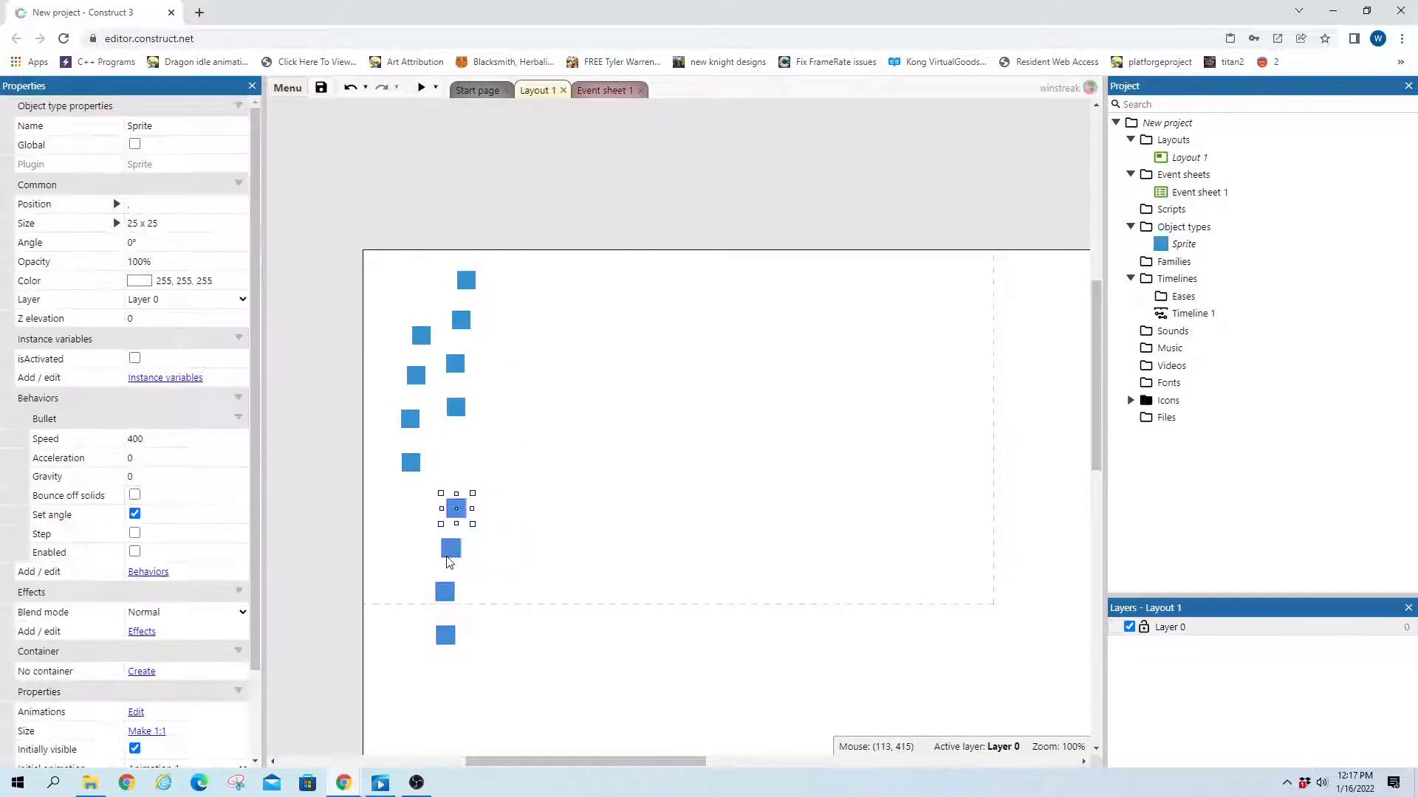
- Deselect the sprite copies and select two instances to inspect their properties
left_click(355, 227)
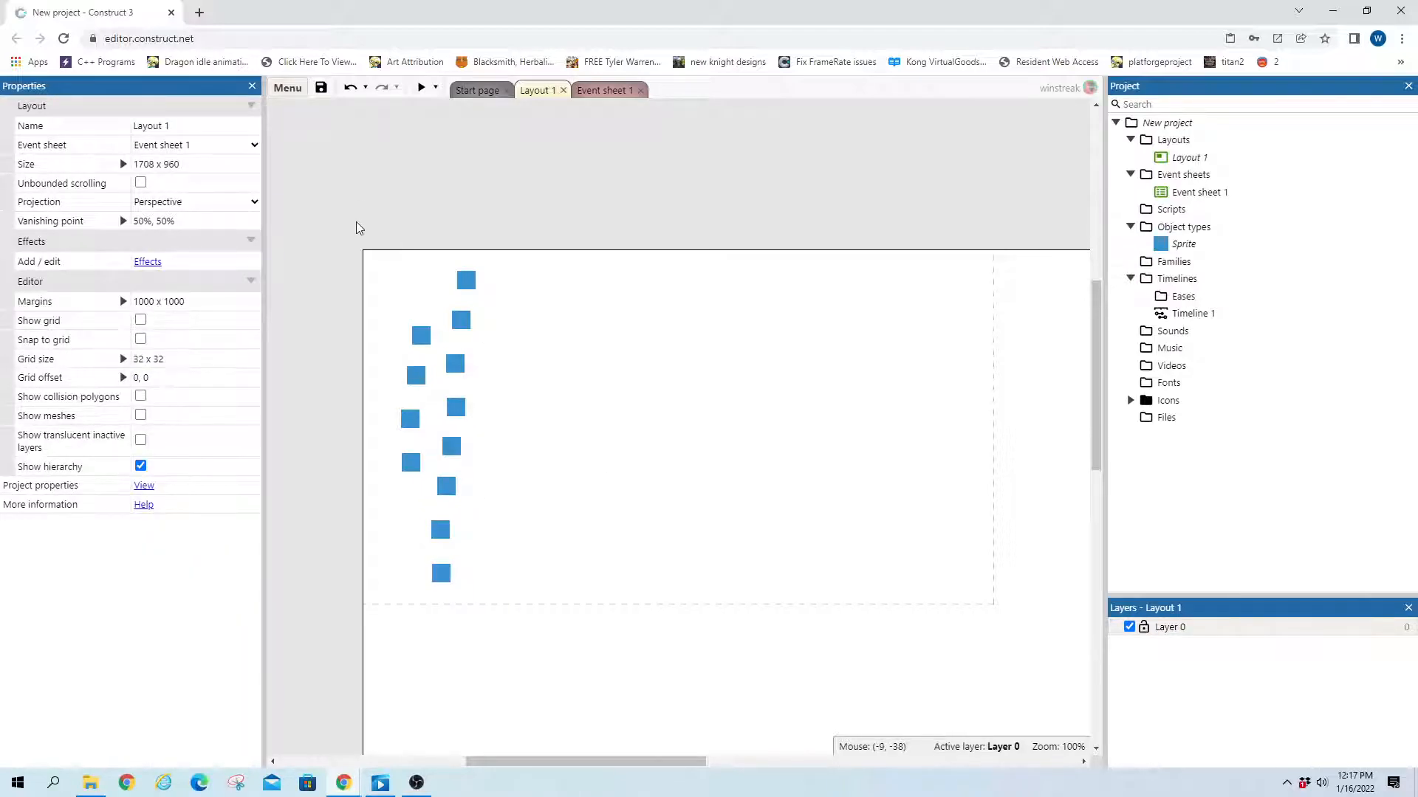
left_click(467, 280)
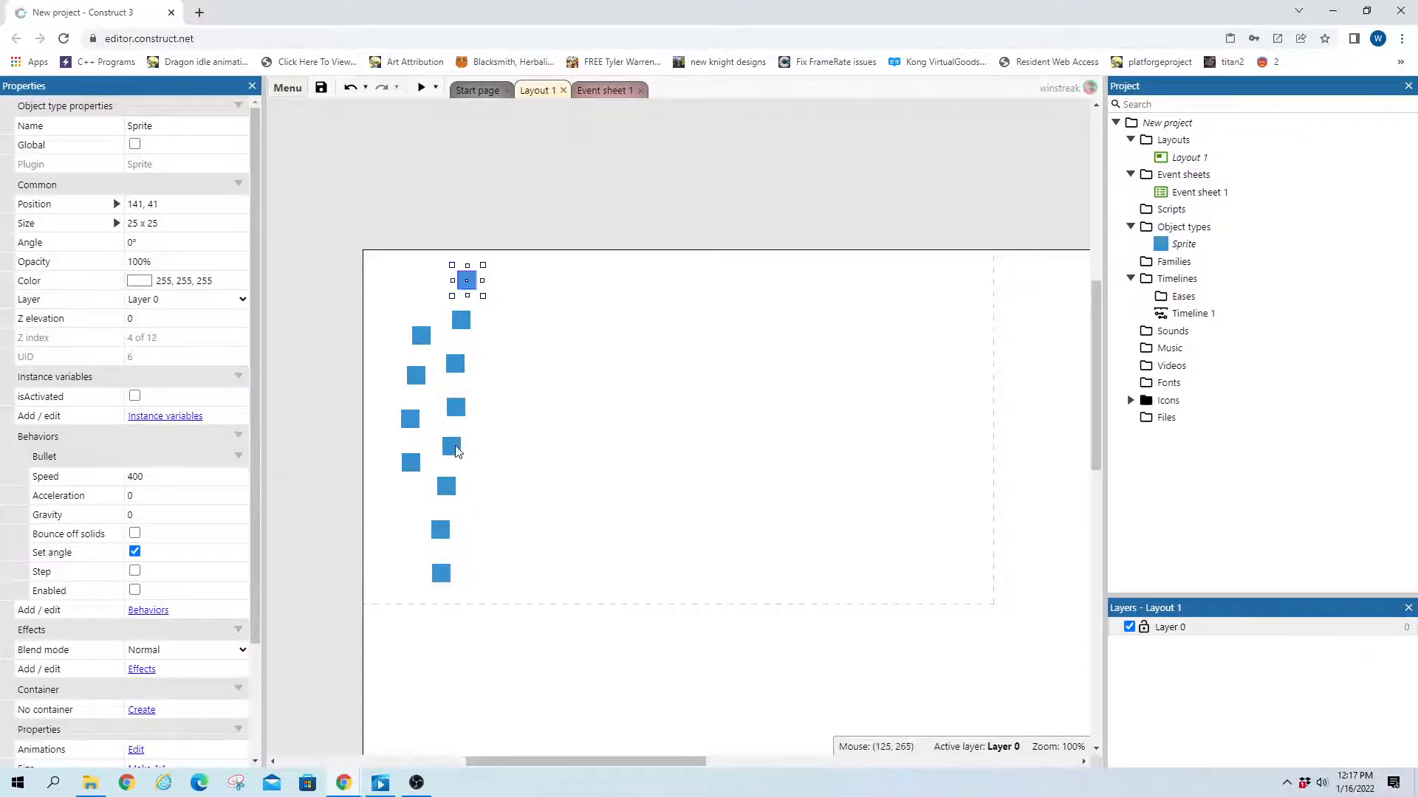
left_click(446, 486)
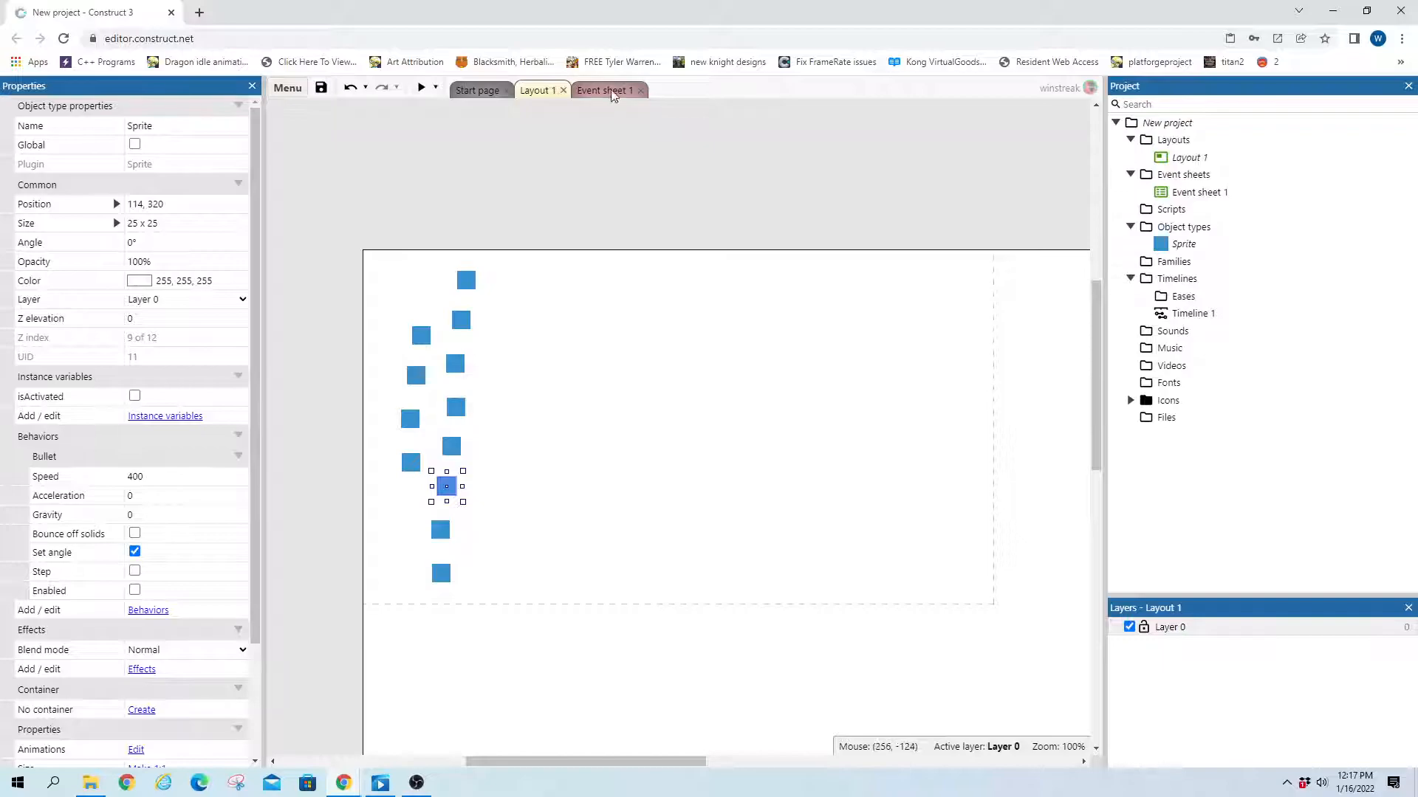
- On Event sheet 1, add an event with Sprite condition 'Is boolean instance variable set' for isActivated
left_click(603, 89)
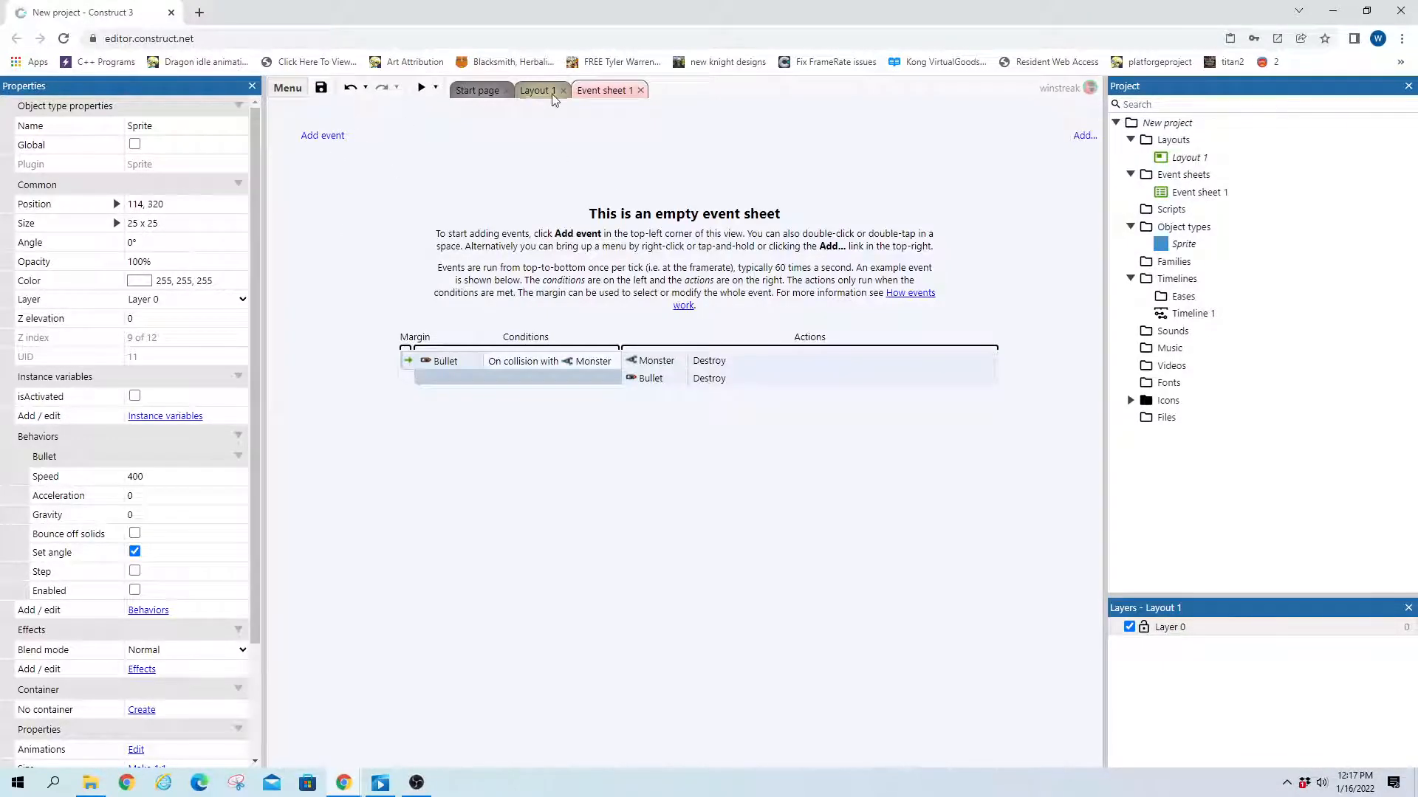
left_click(322, 135)
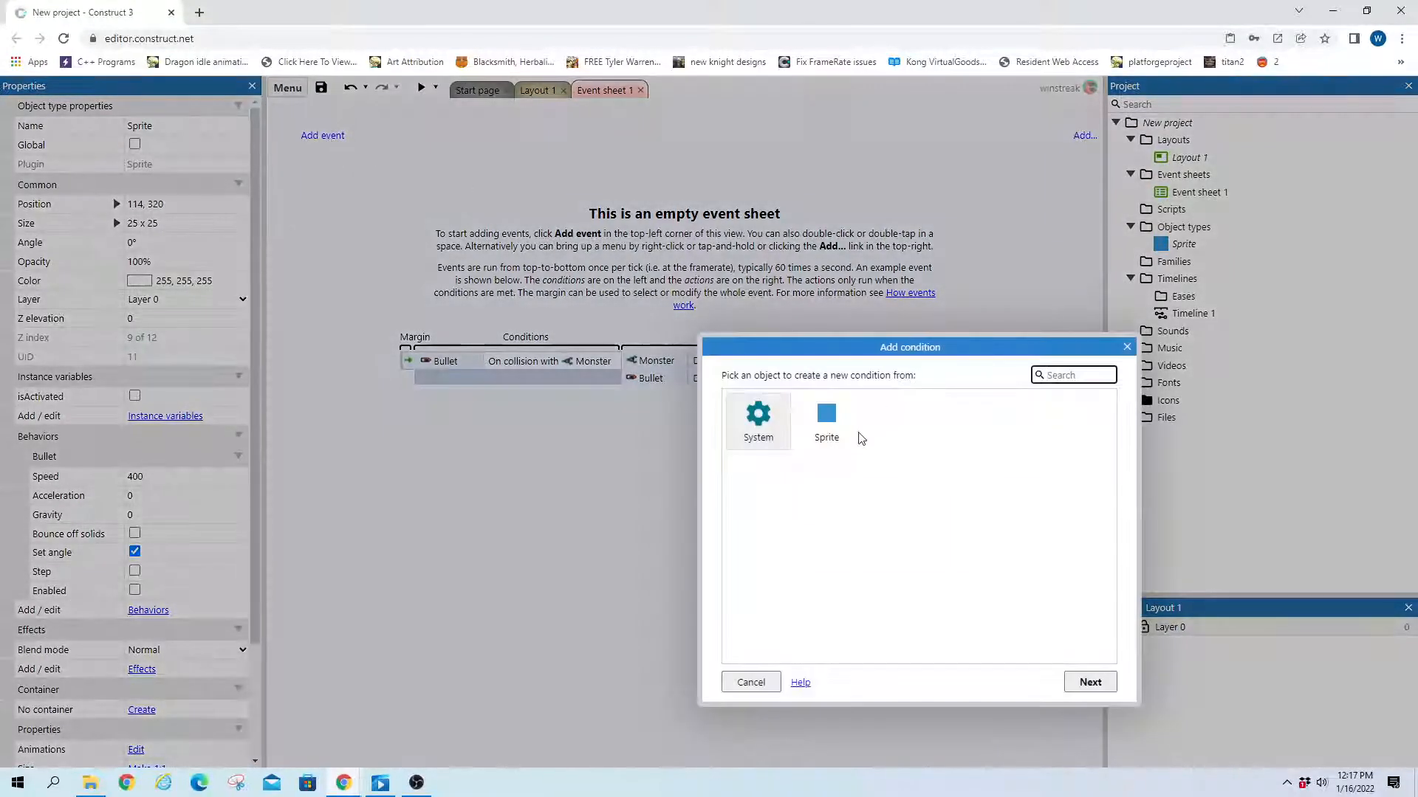
left_click(825, 420)
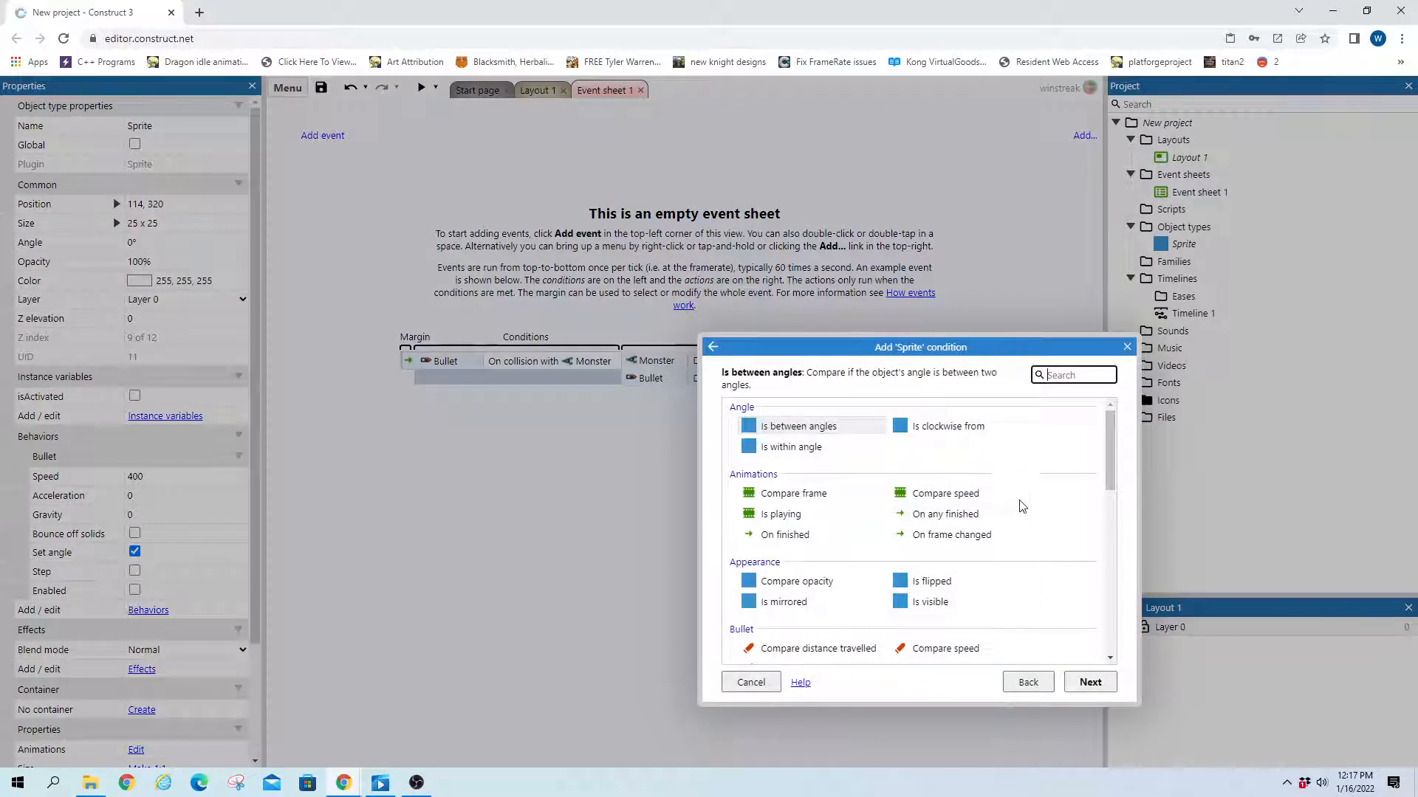
scroll("down", 3)
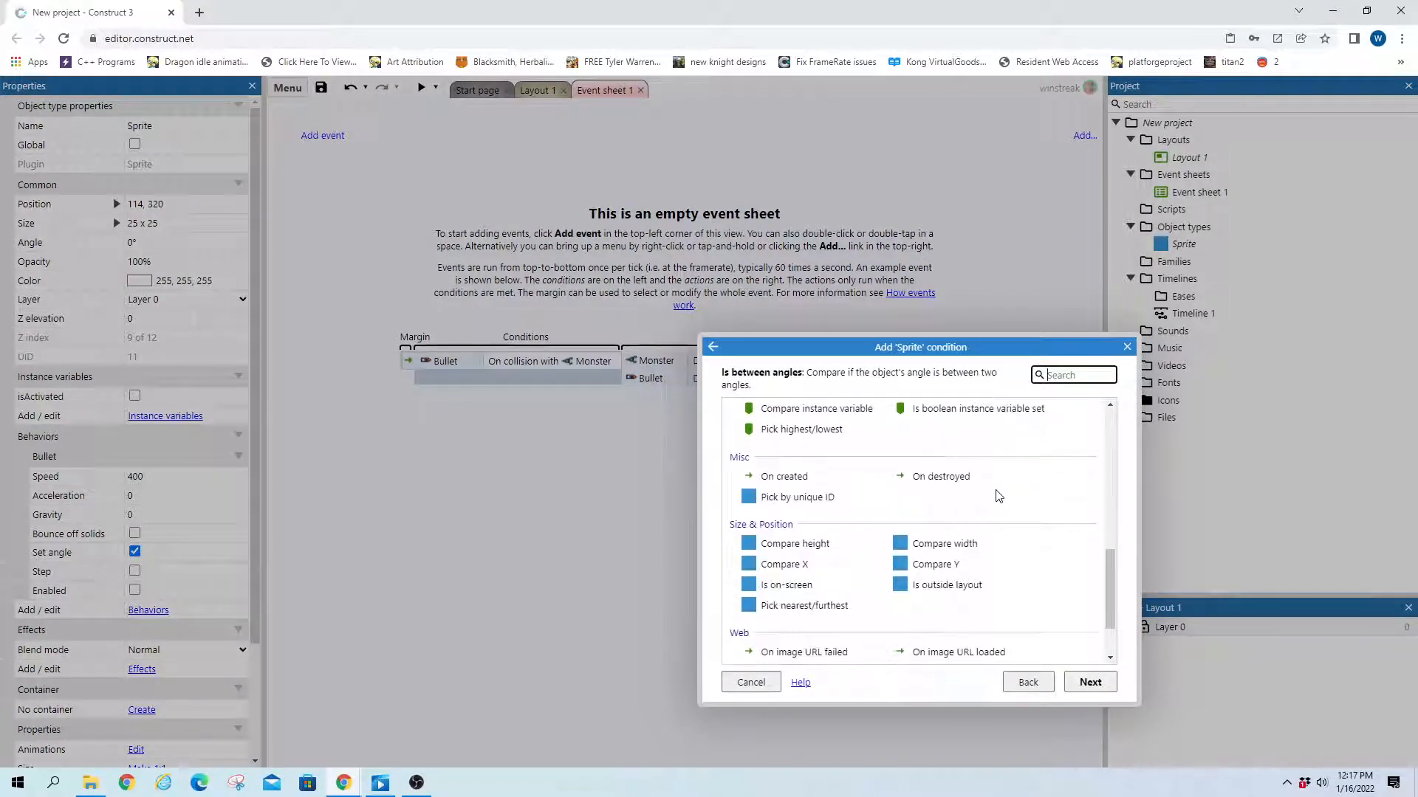
scroll("up", 3)
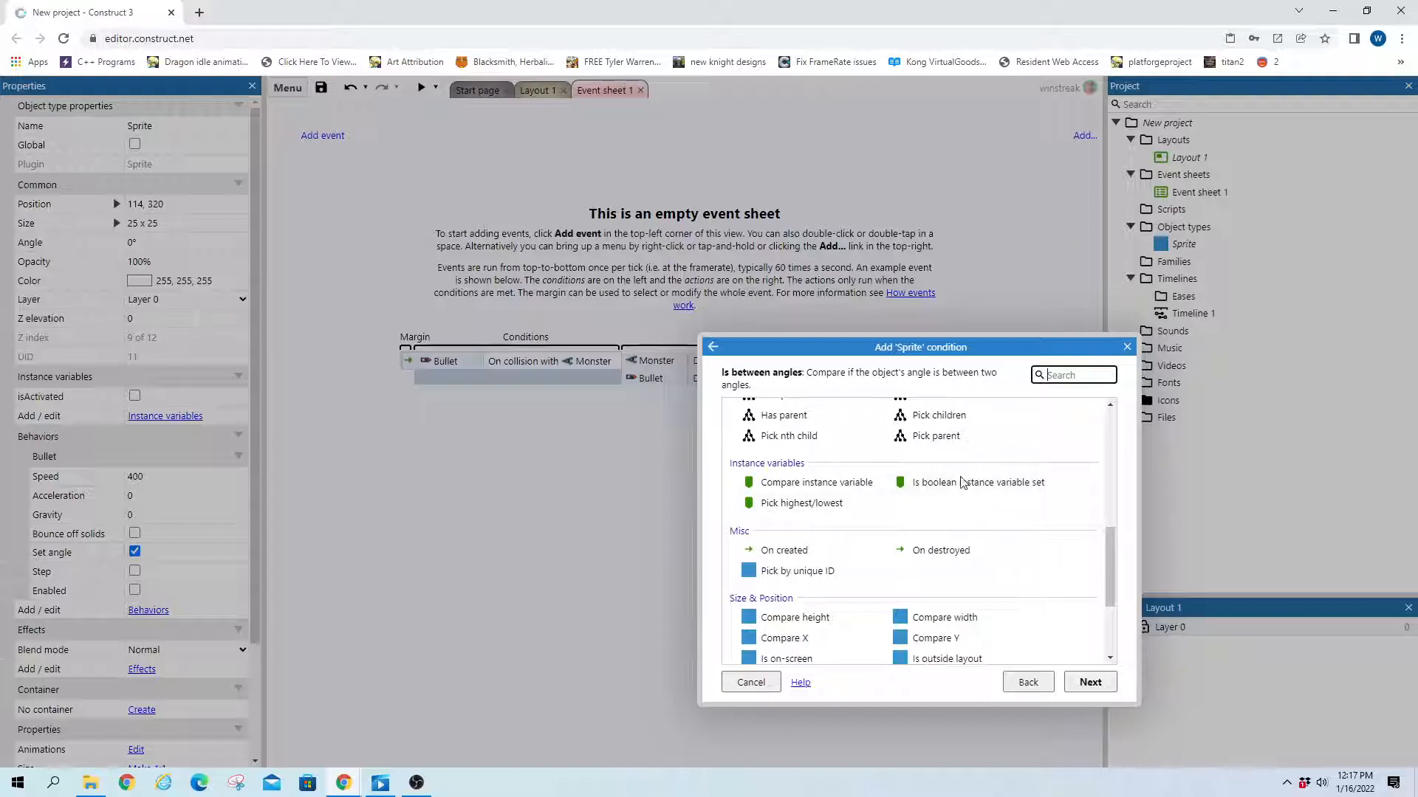
left_click(978, 482)
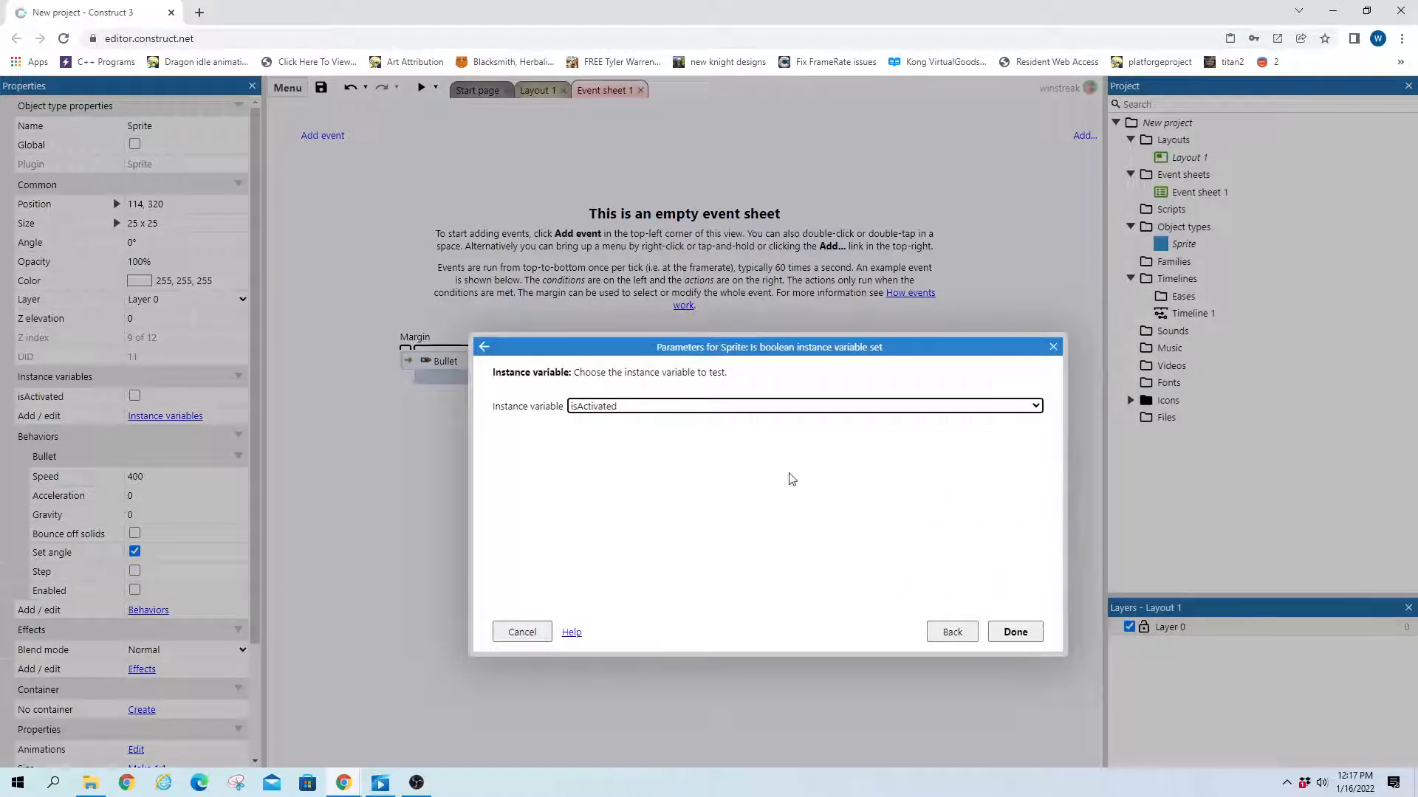
mouse_move(1014, 632)
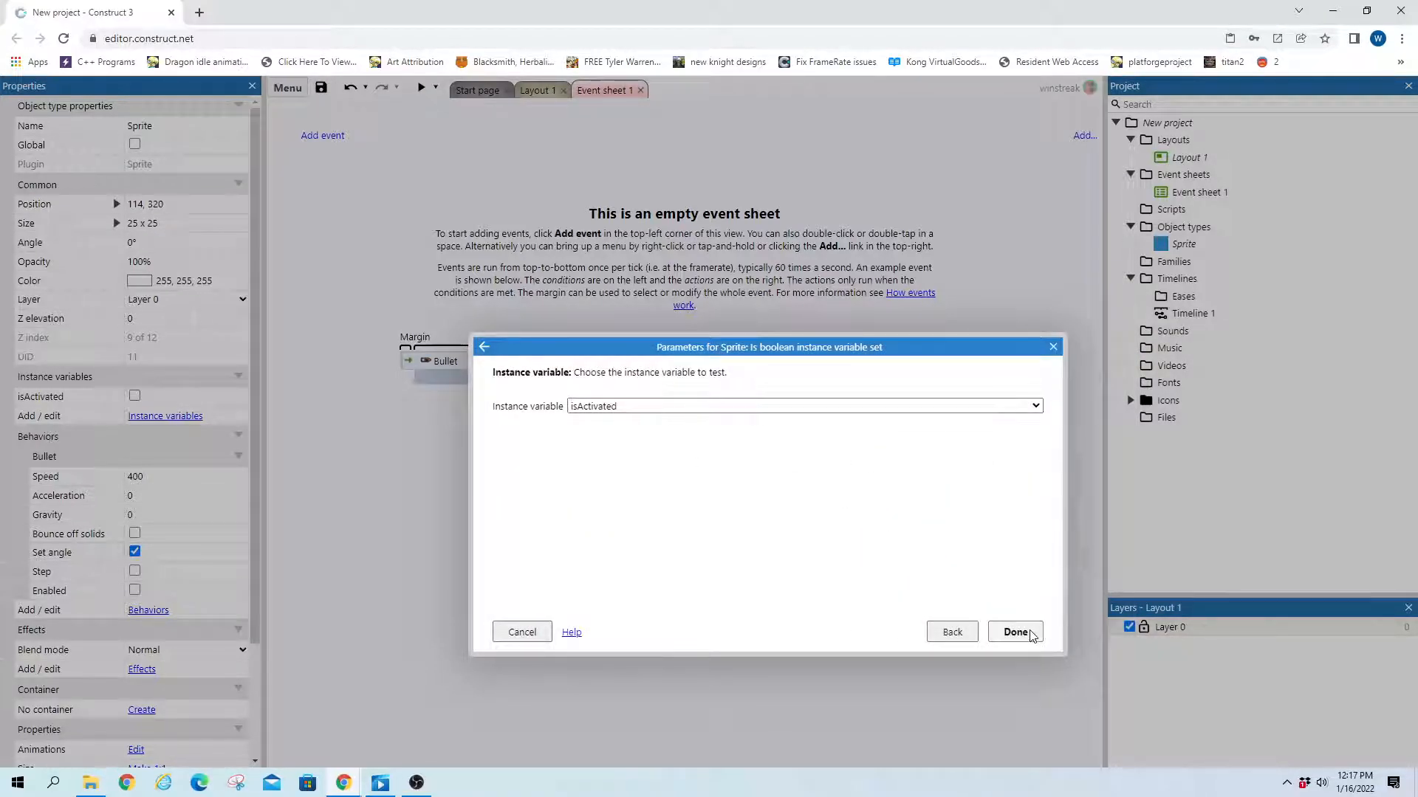
left_click(1014, 632)
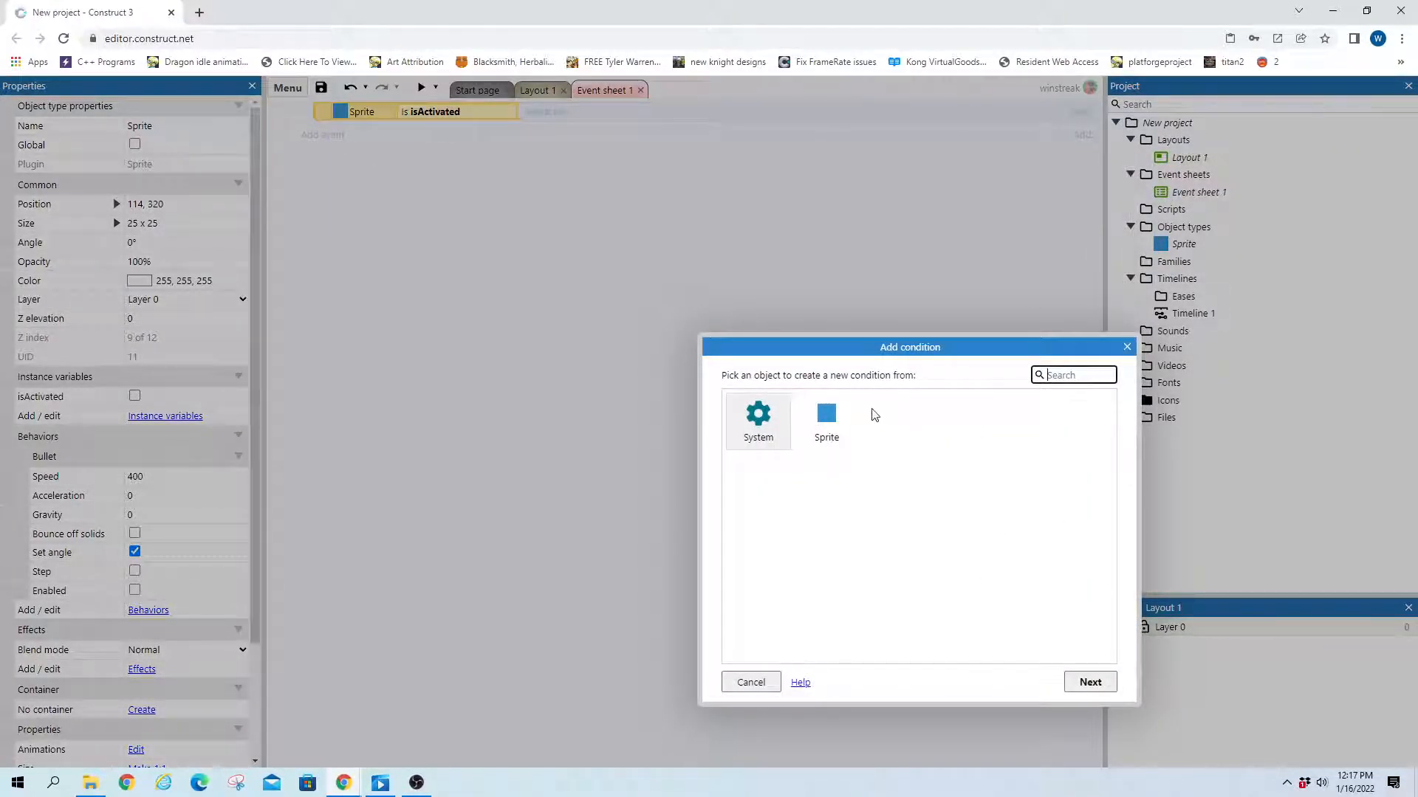
double_click(826, 420)
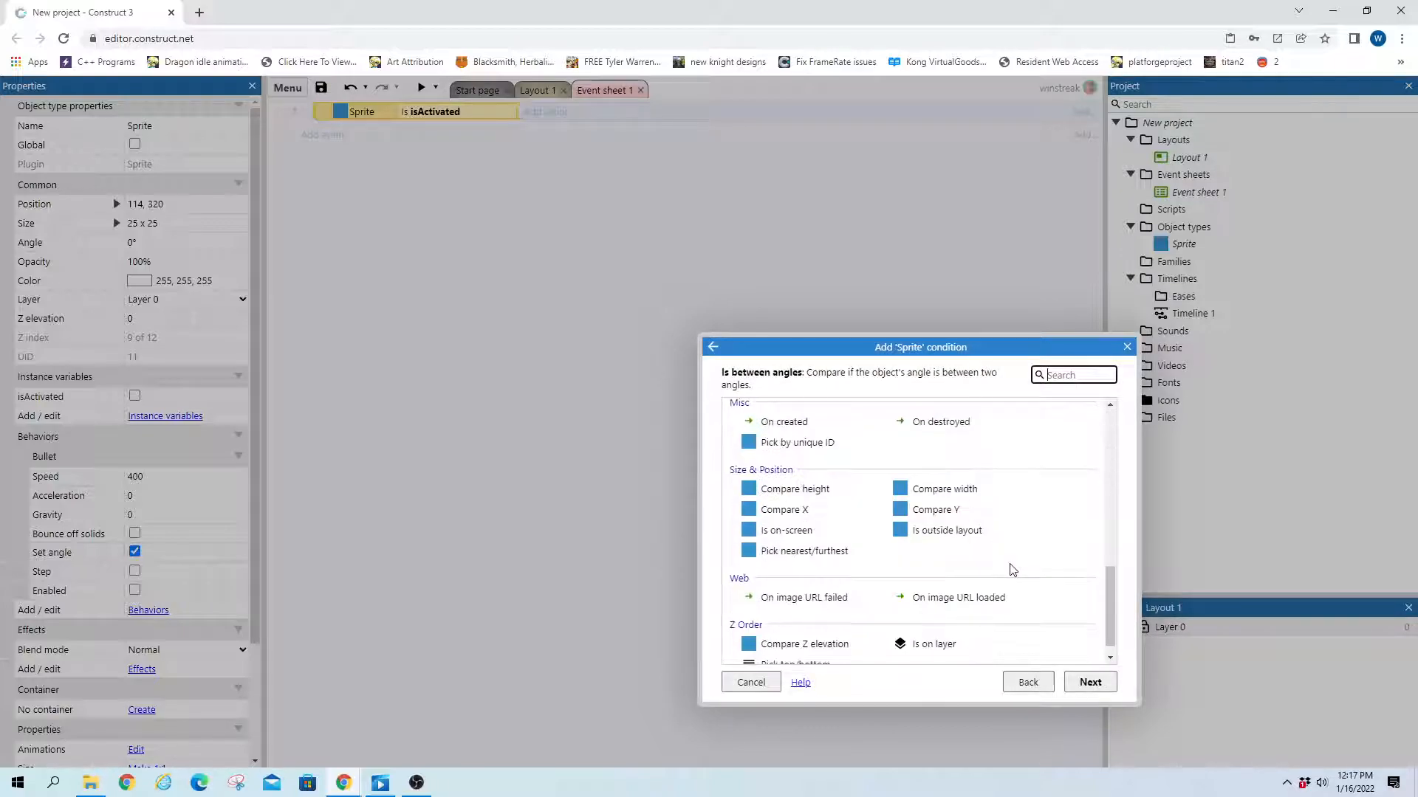
- Add a System 'Pick random instance' condition choosing from Sprite
scroll("down", 3)
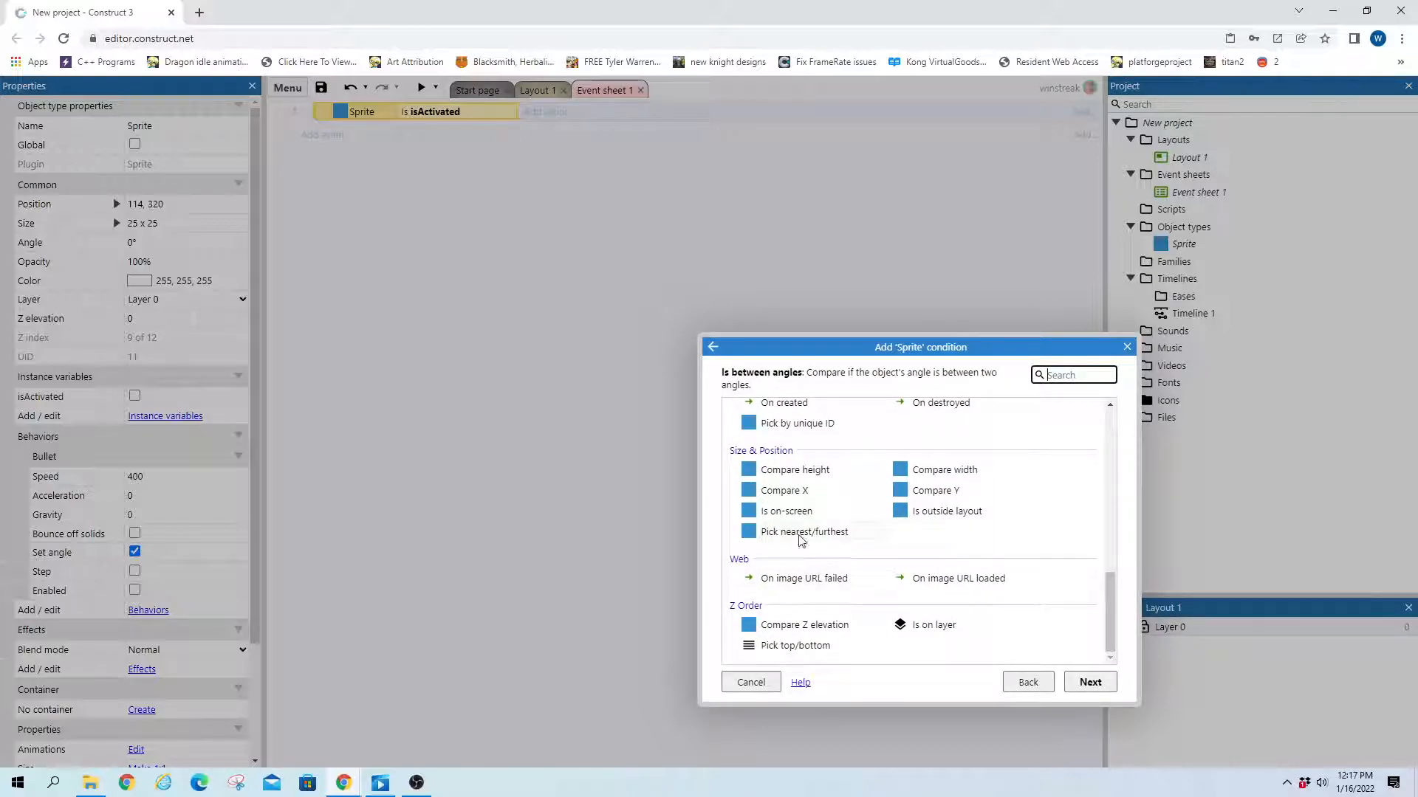
type("ra")
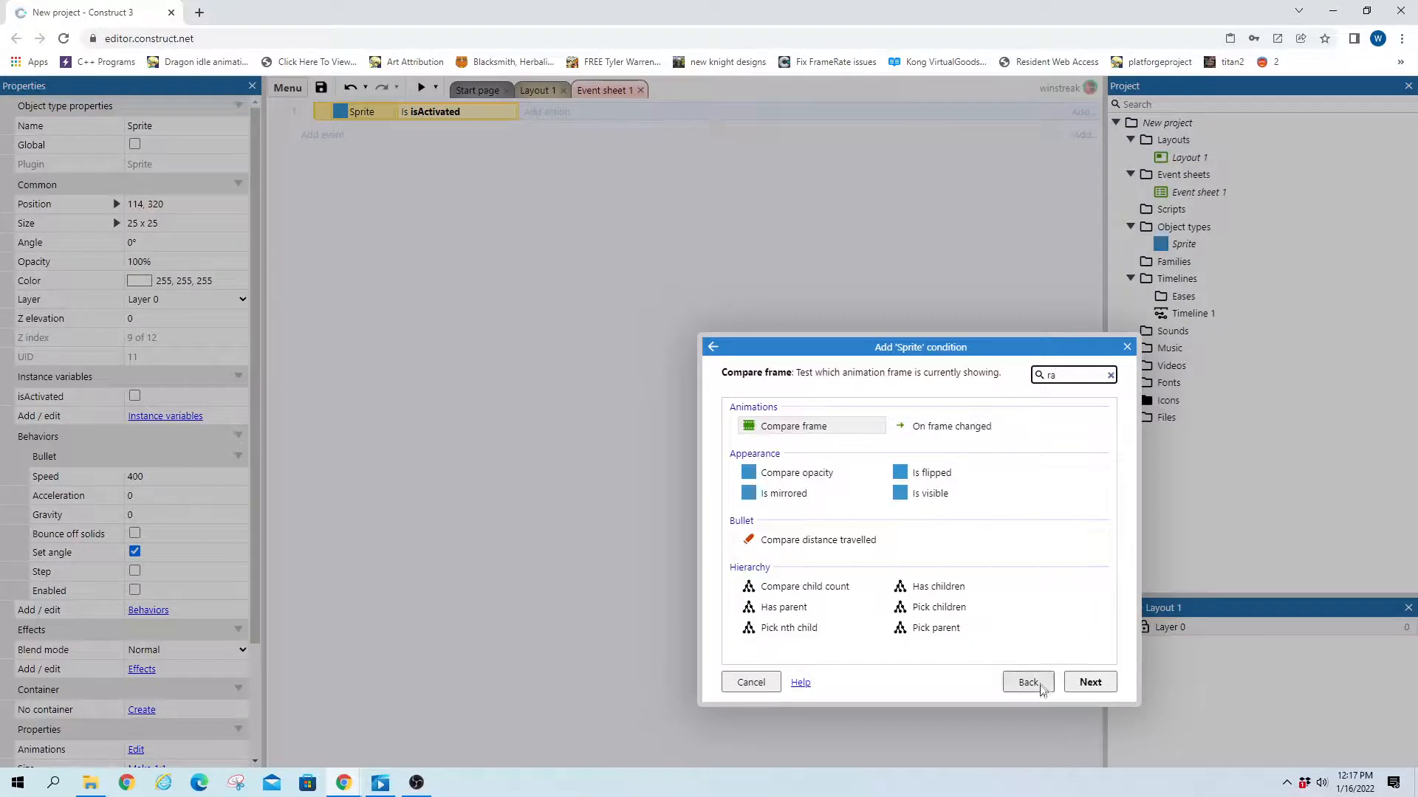
left_click(1027, 682)
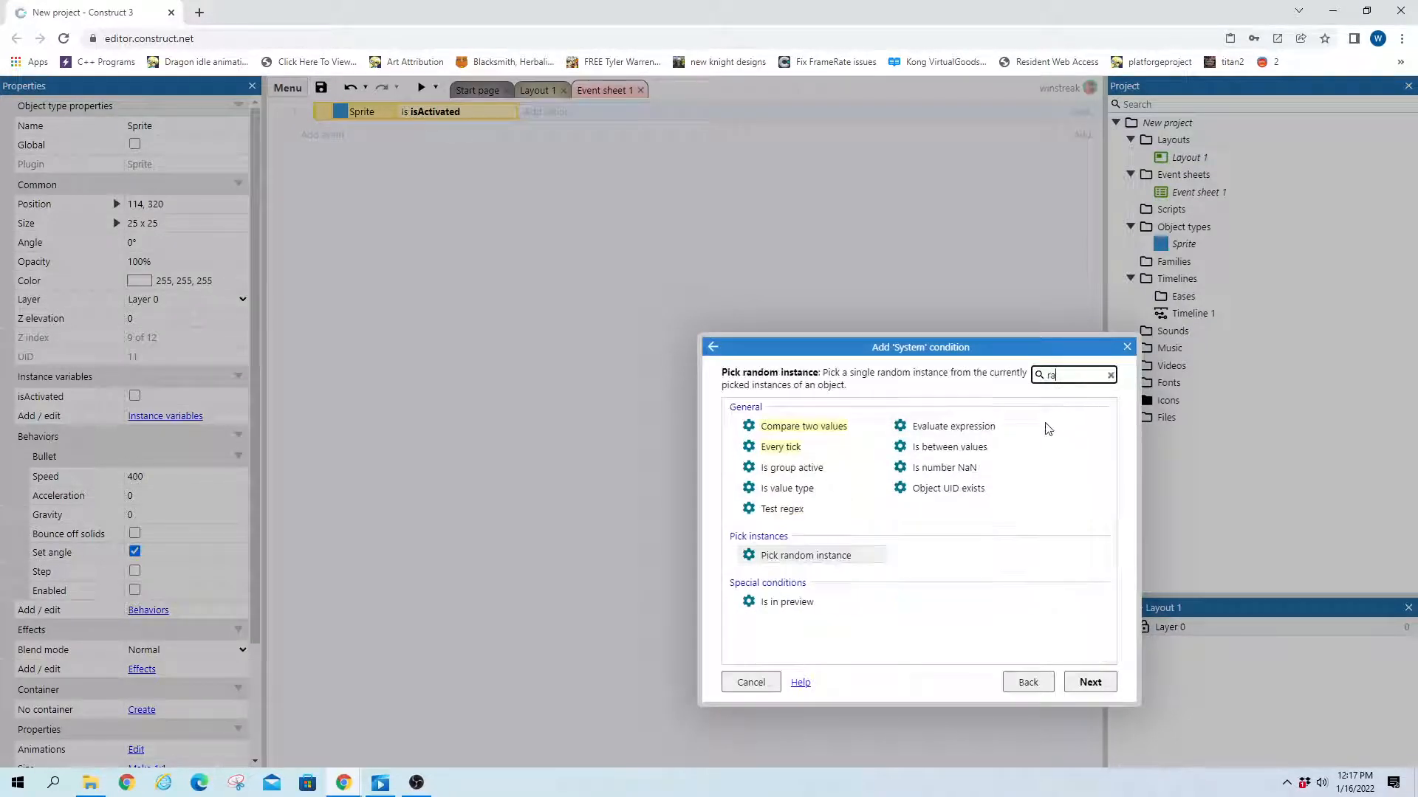
left_click(805, 556)
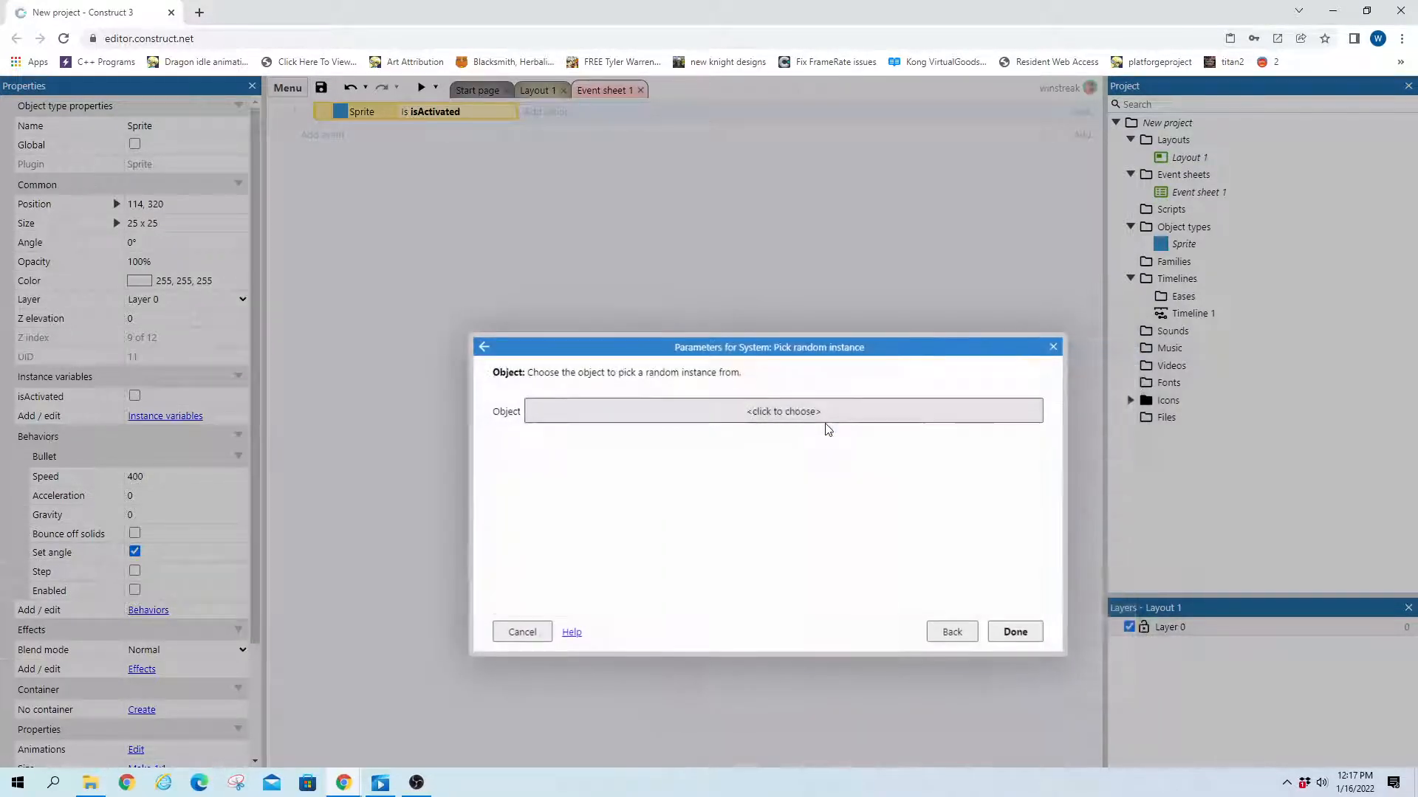
left_click(782, 412)
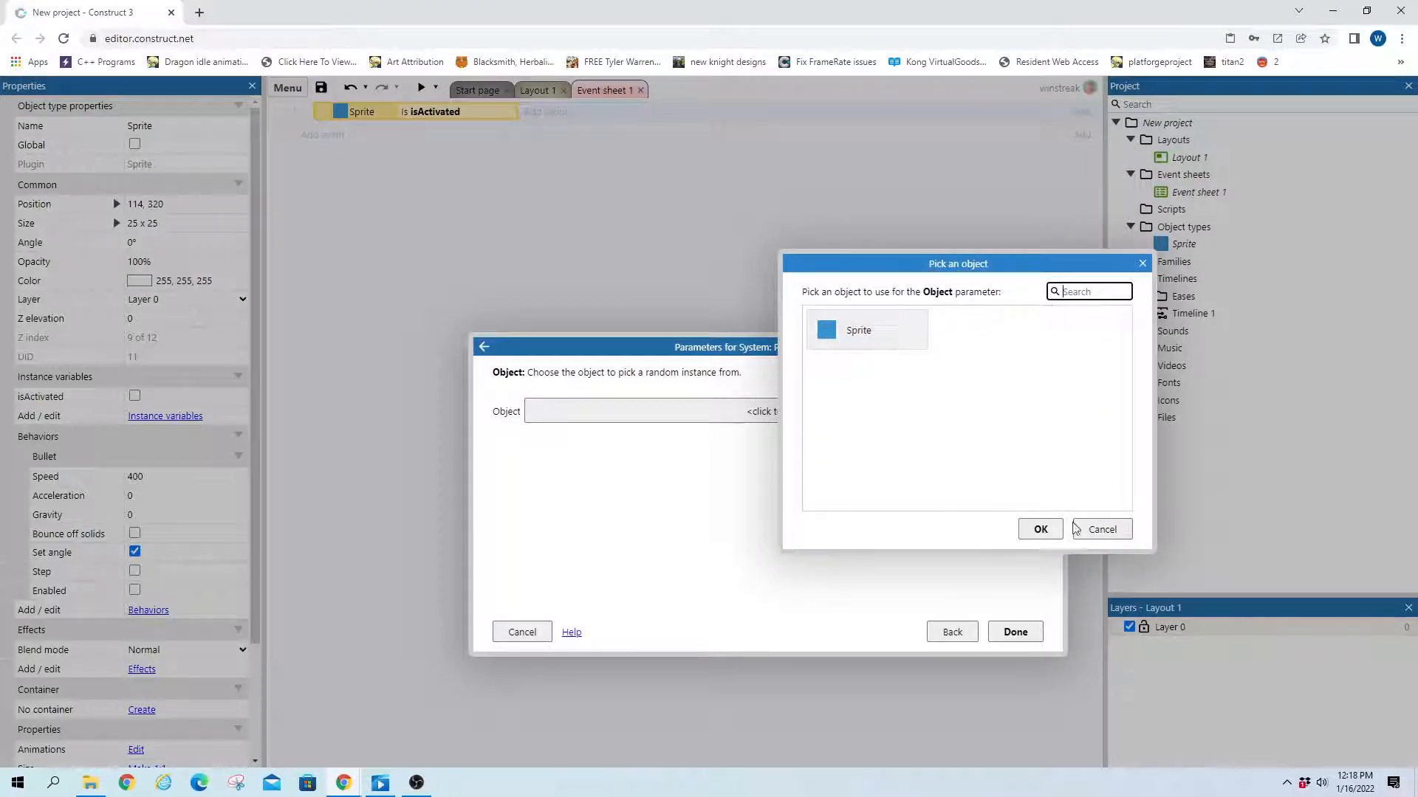
left_click(1040, 528)
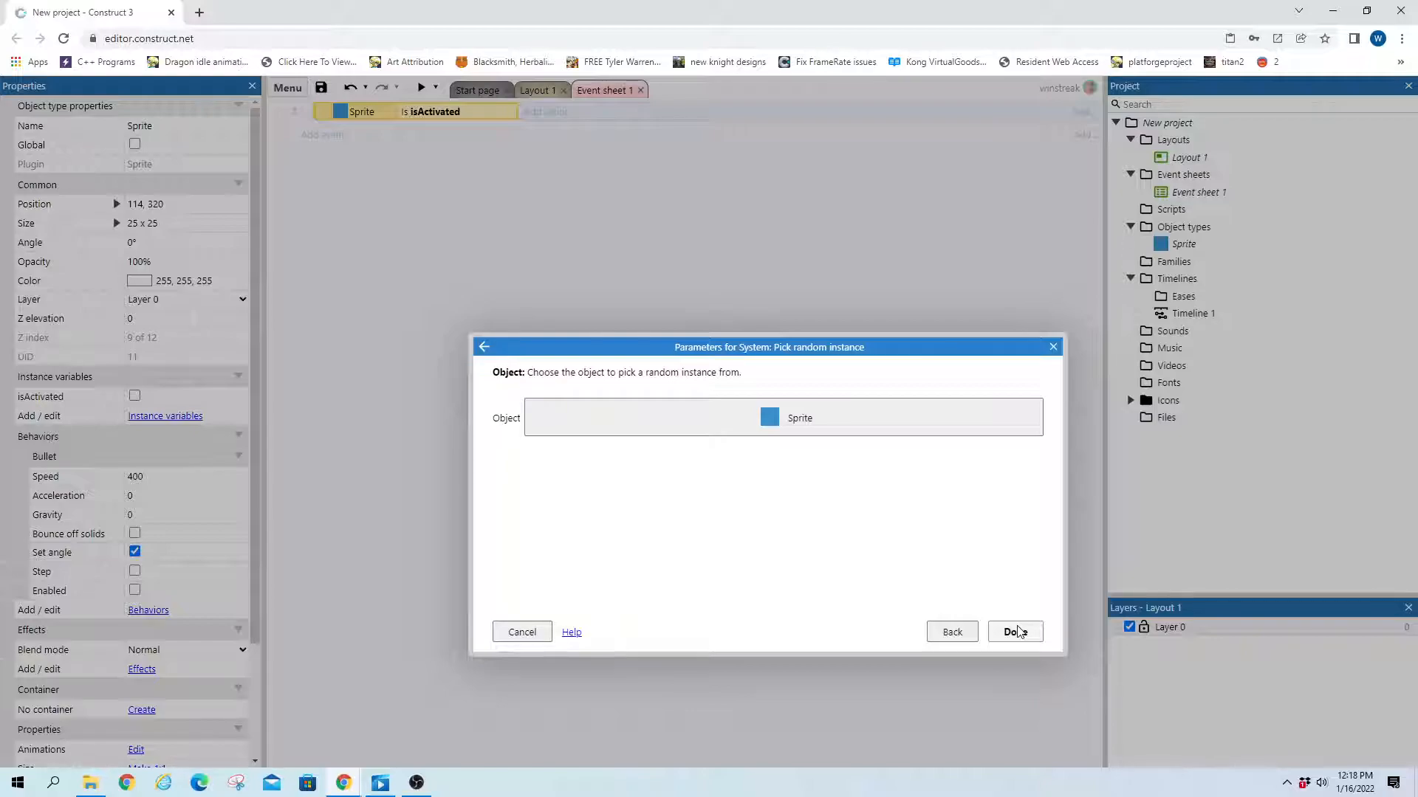
left_click(1014, 632)
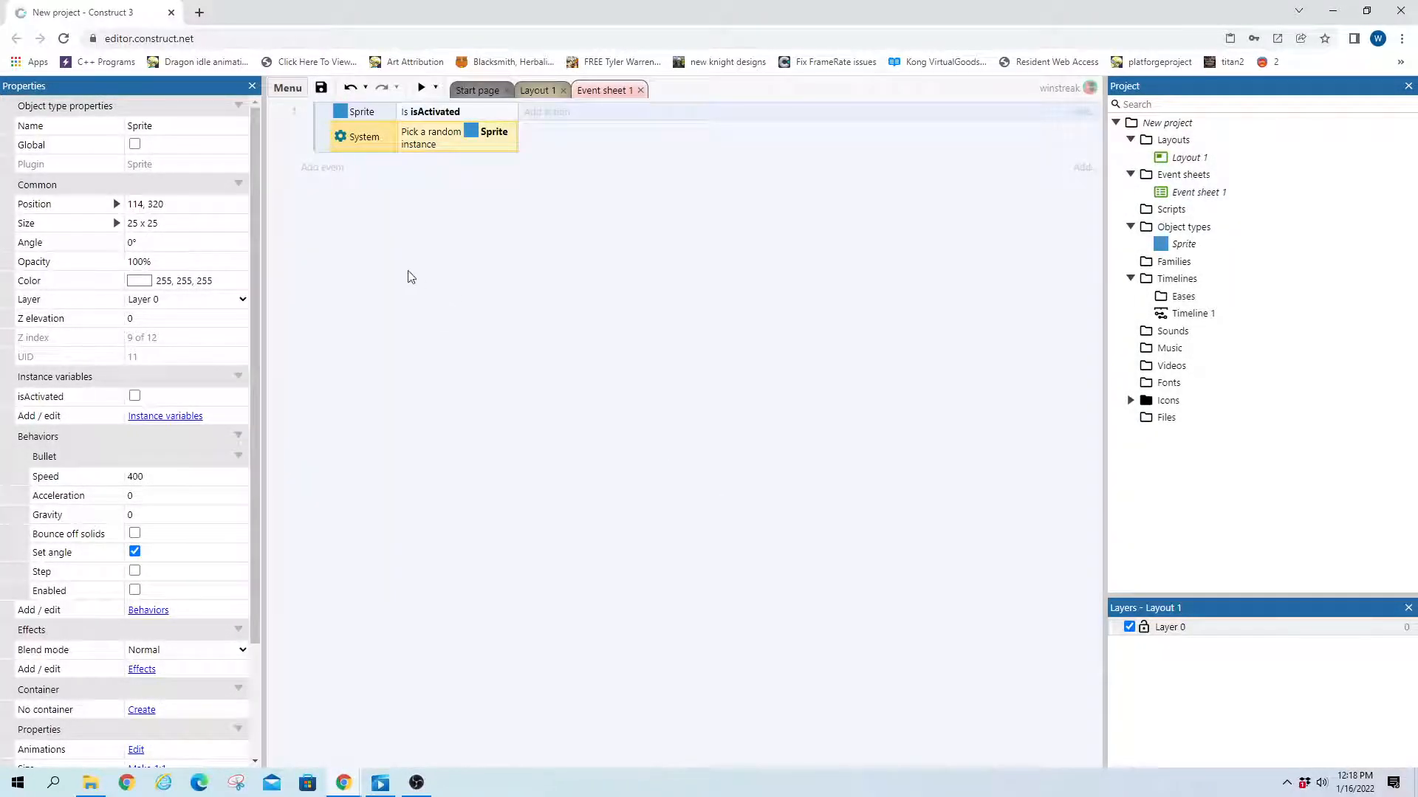
mouse_move(328, 166)
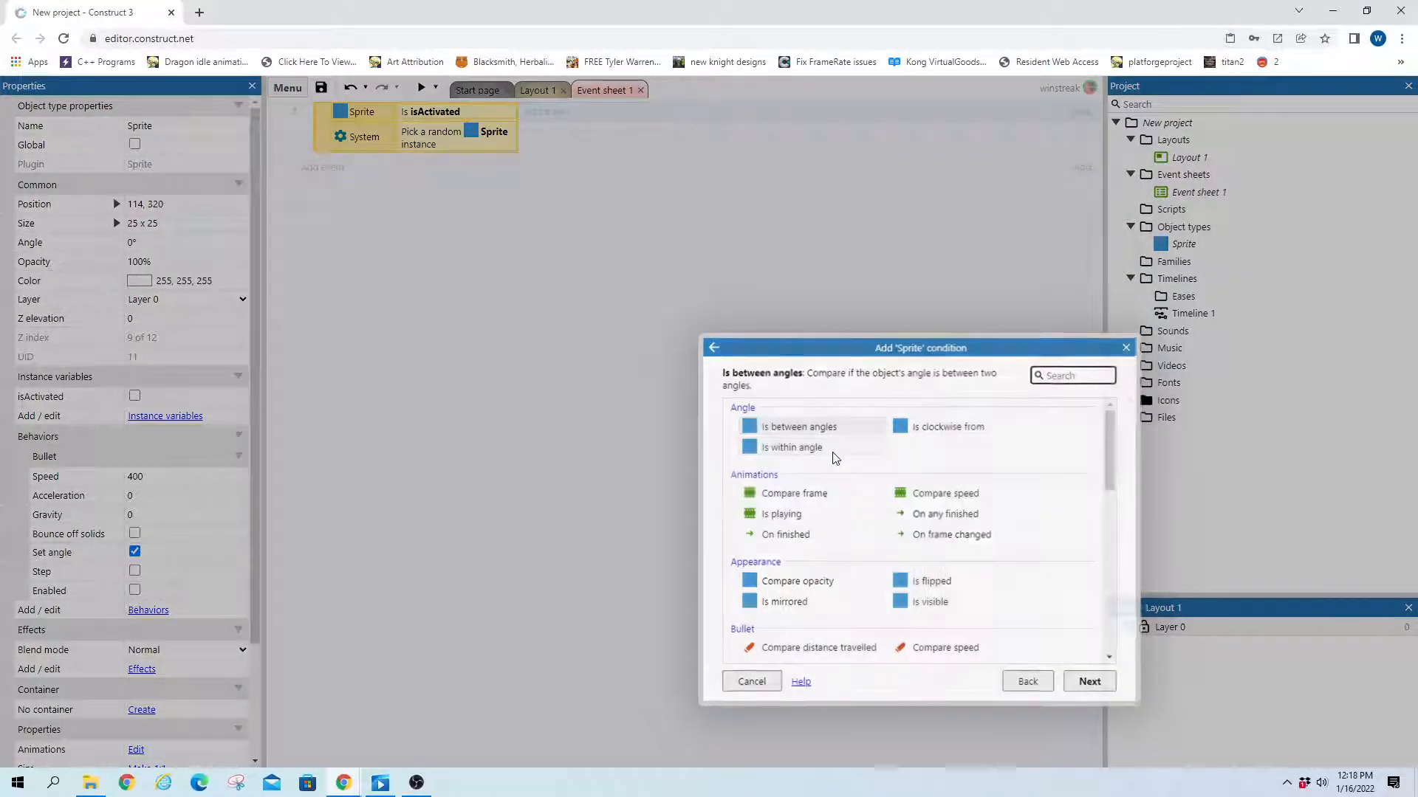
- Add System conditions 'For each Sprite' and 'Every 0.2 seconds' to the event
left_click(714, 347)
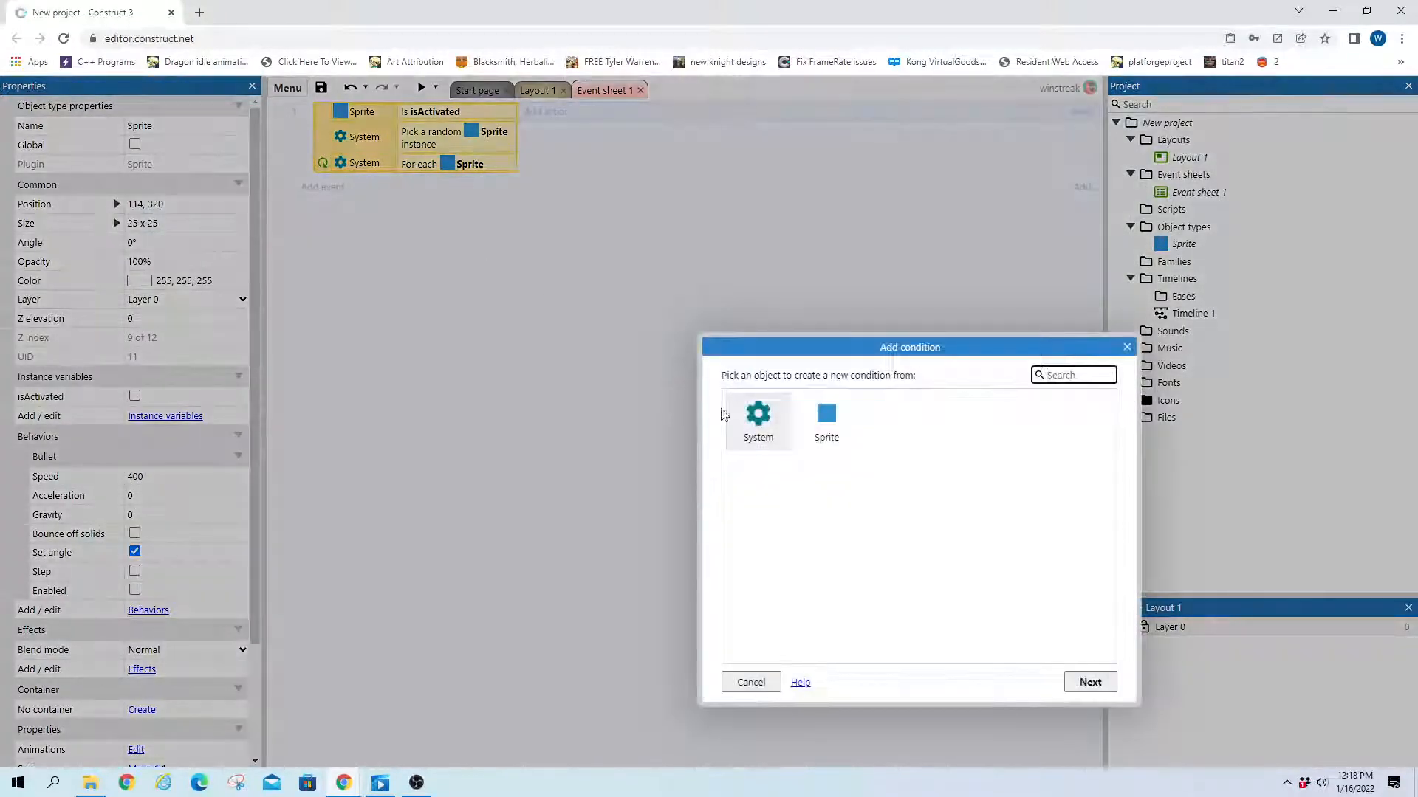
double_click(757, 419)
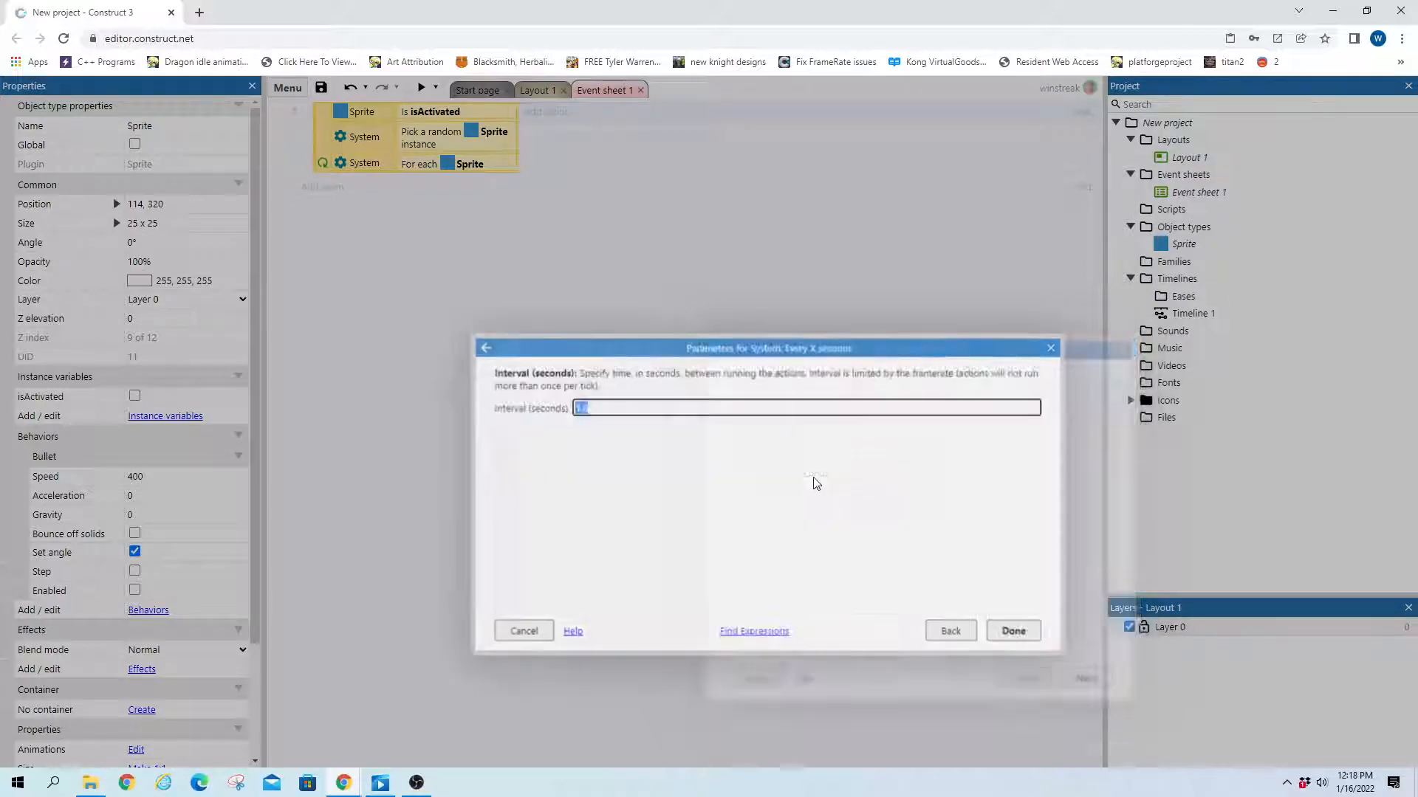
type("02")
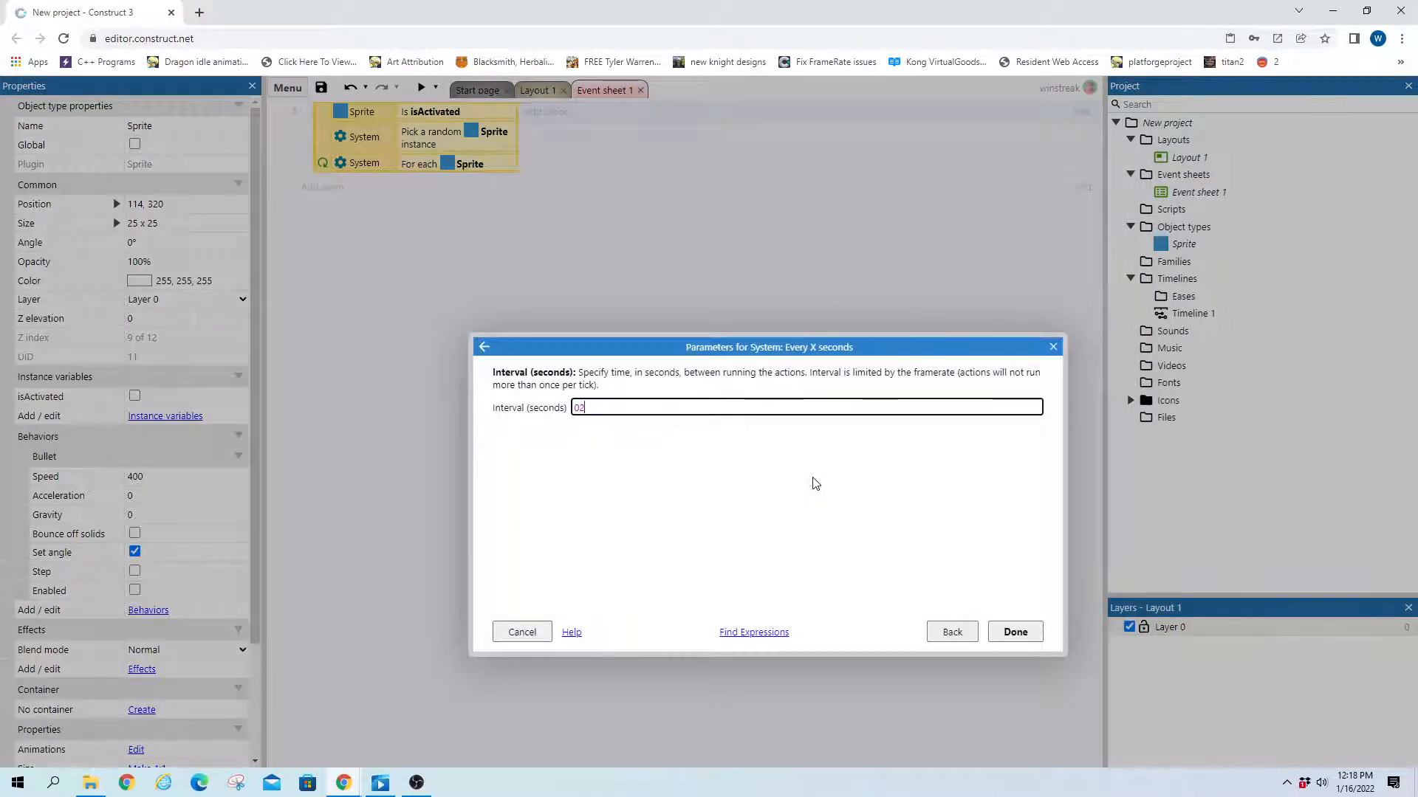
left_click(1014, 631)
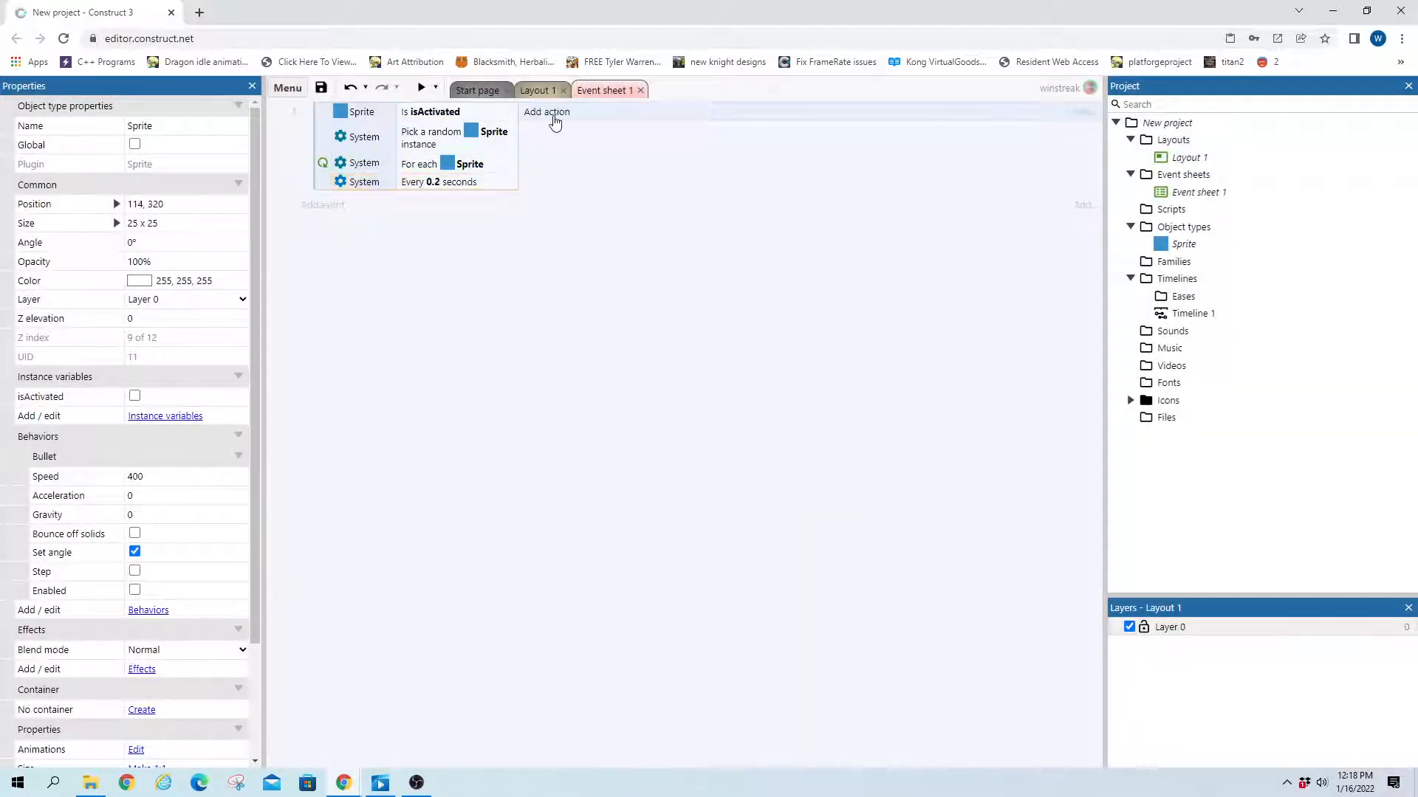
- Add a Sprite Bullet 'Set enabled' action set to Enabled
left_click(545, 111)
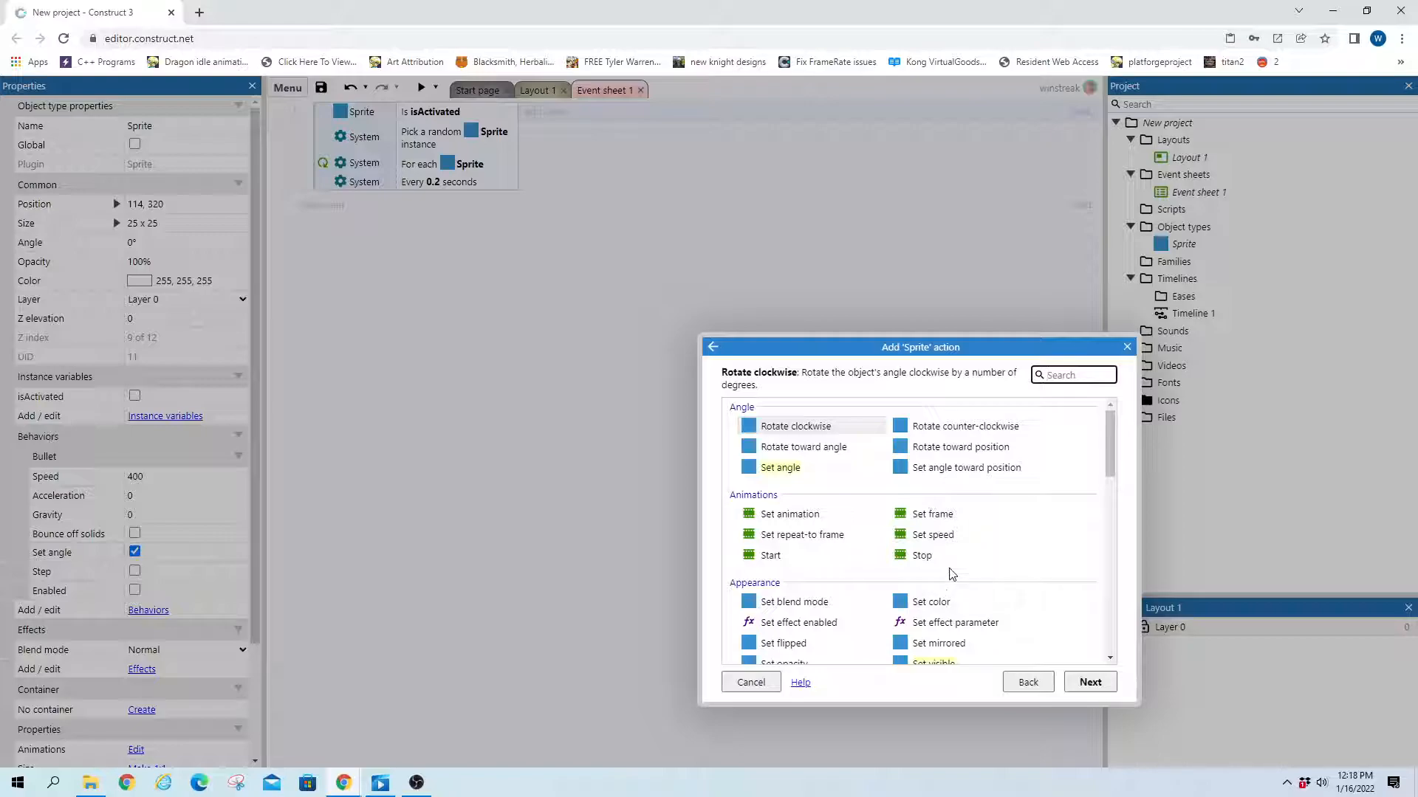
type("bul")
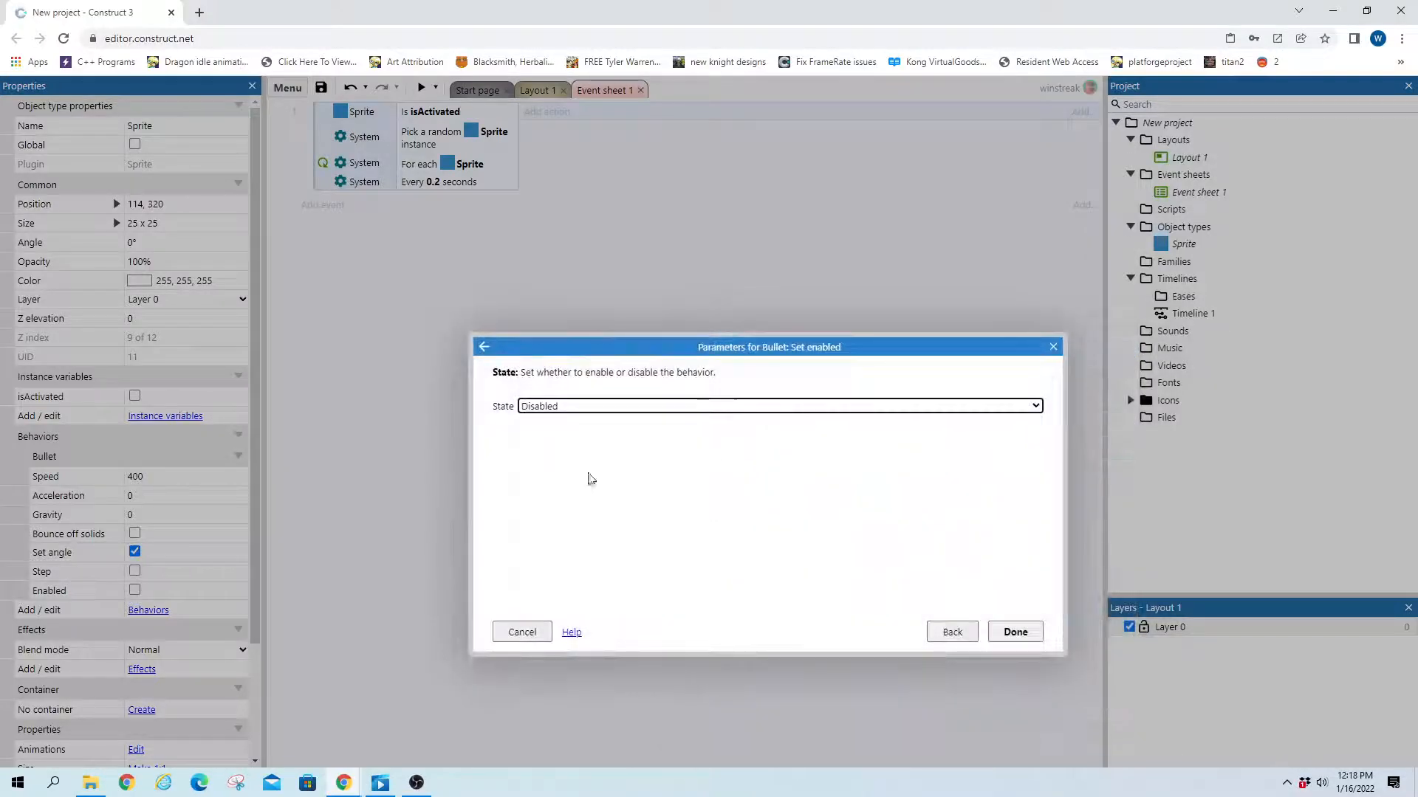
left_click(1014, 631)
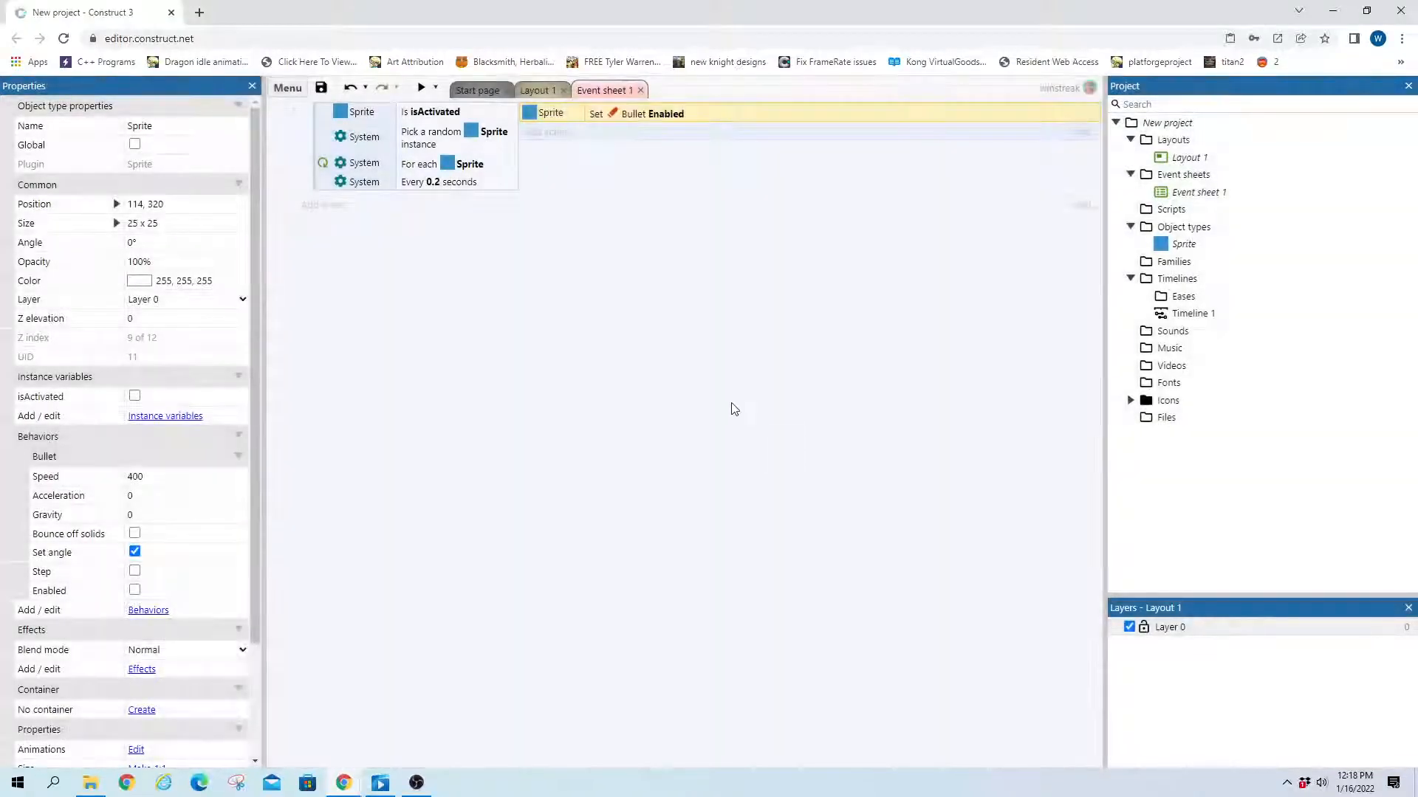
- Add a Sprite action setting the boolean isActivated to True
left_click(546, 132)
type("bo")
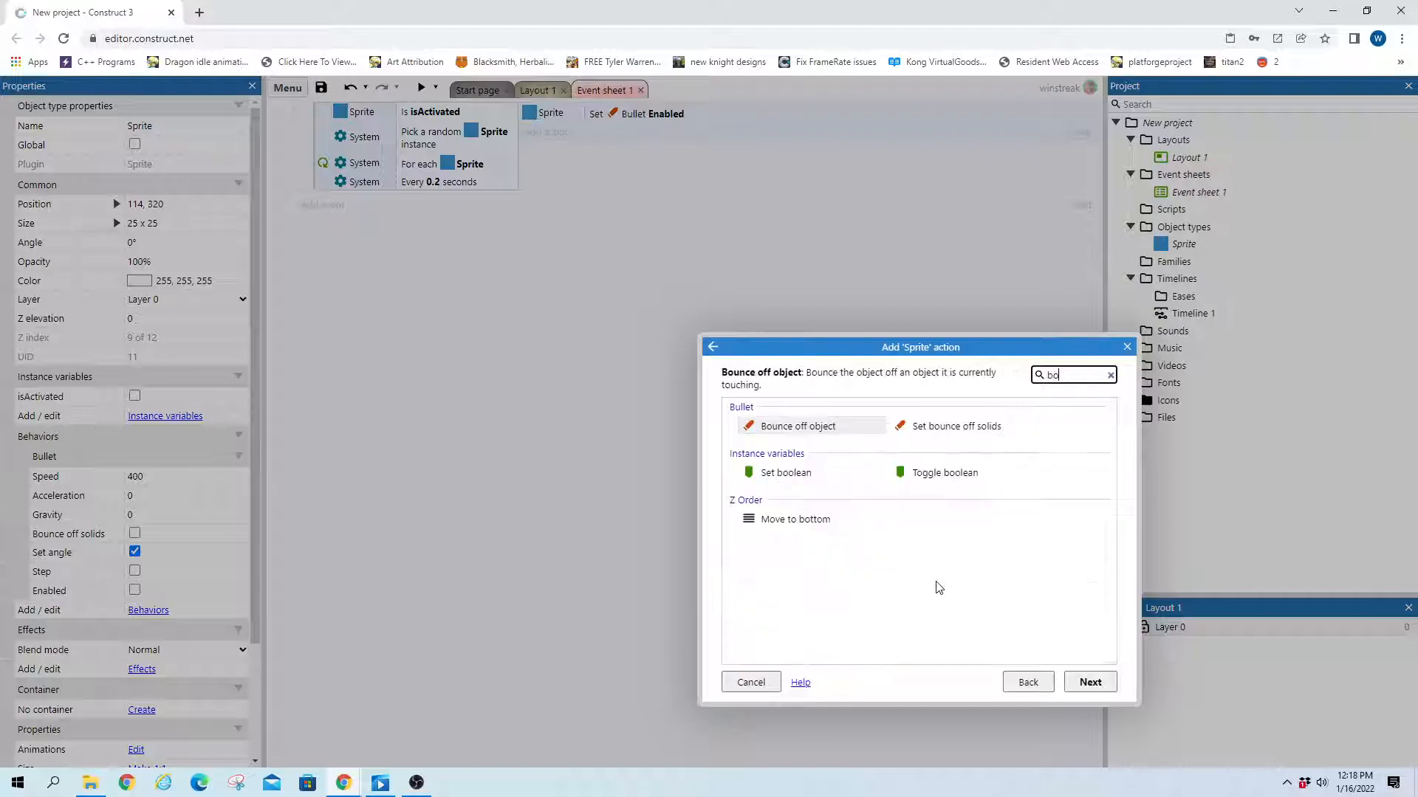
left_click(785, 472)
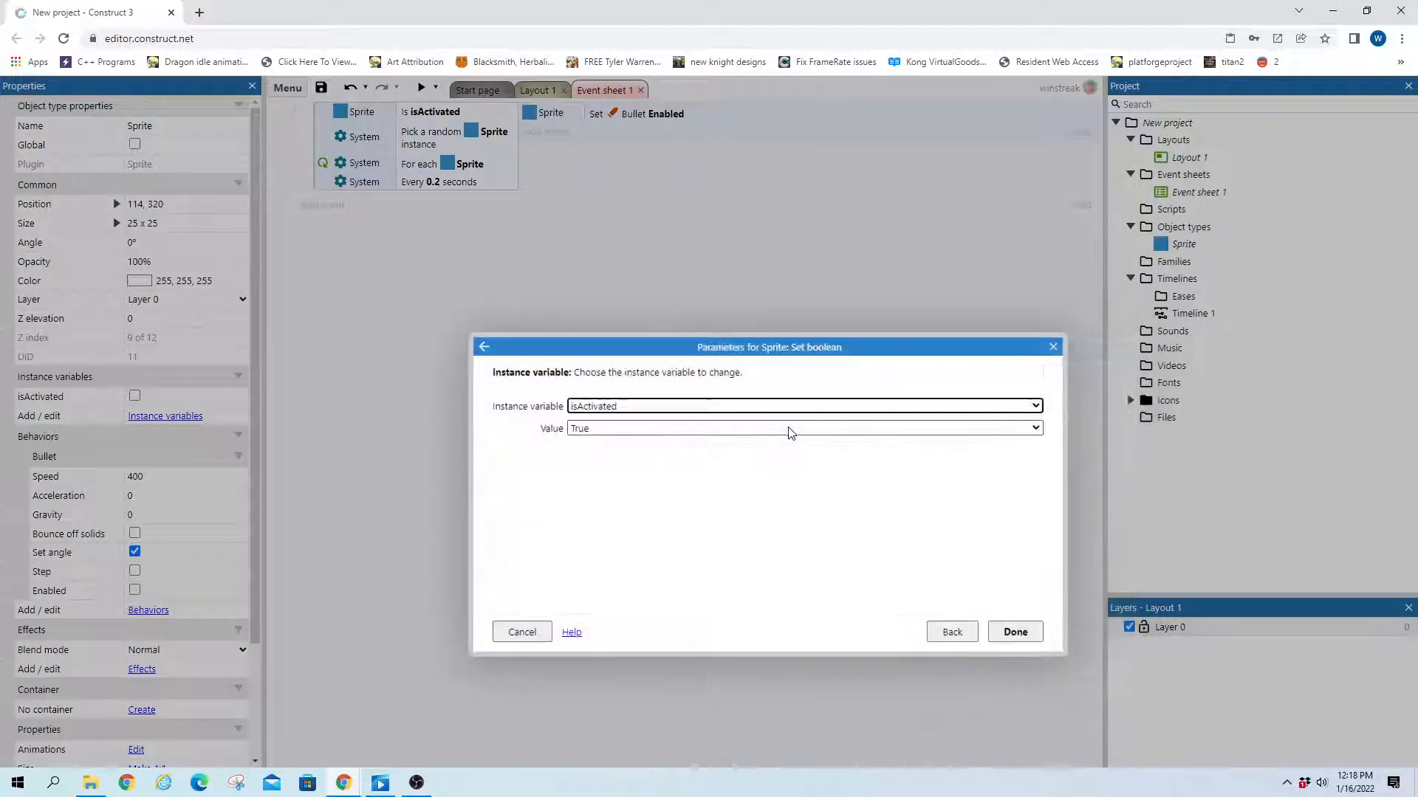
left_click(1014, 632)
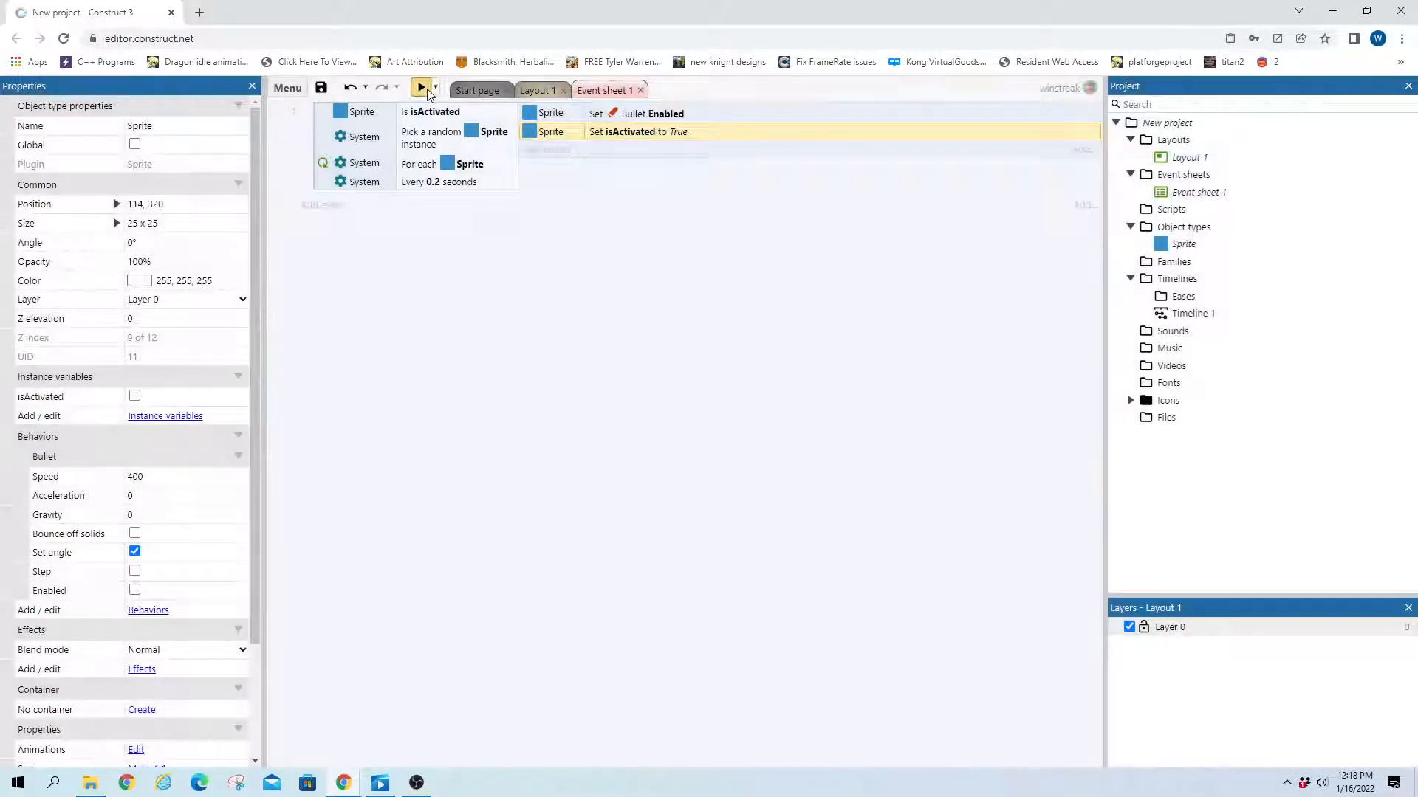
left_click(420, 88)
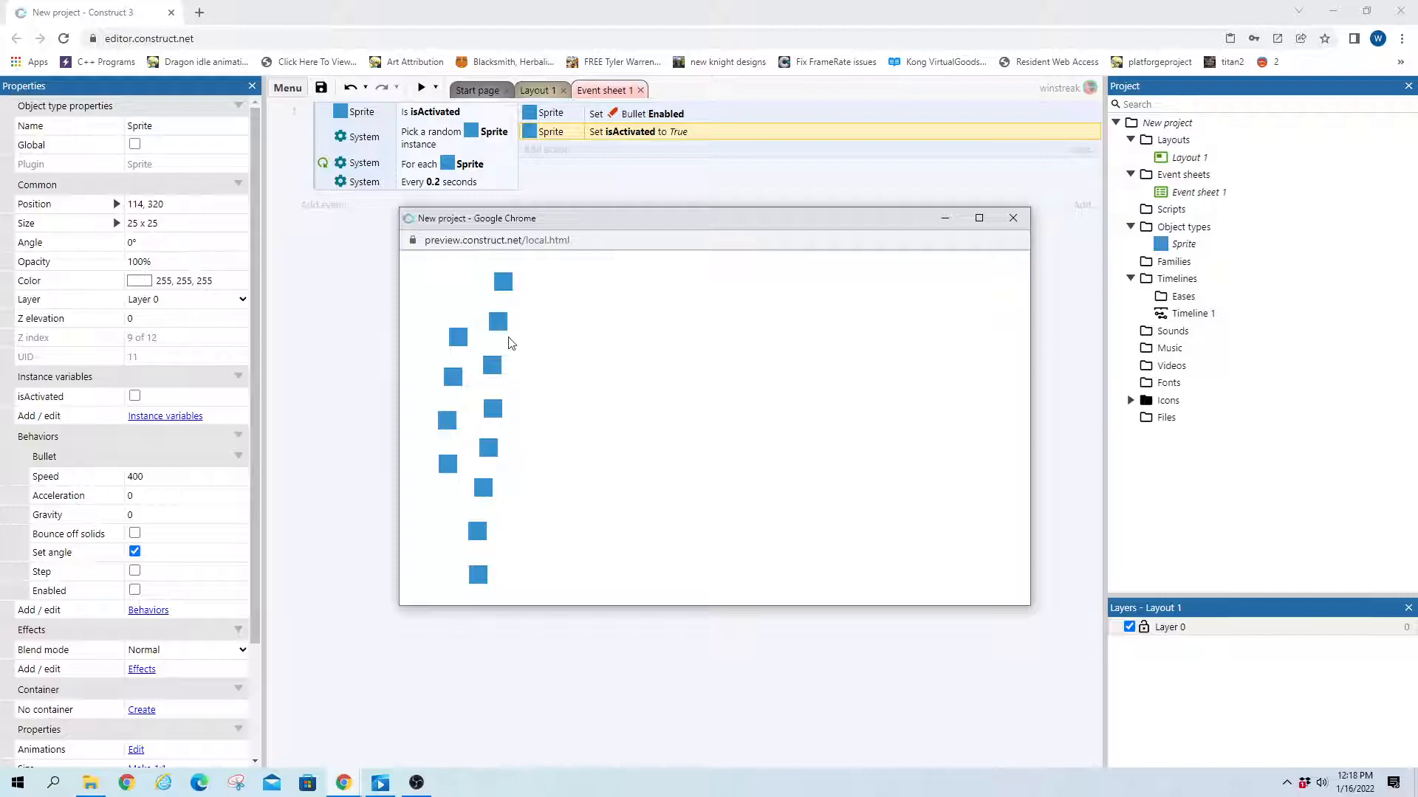
mouse_move(1103, 246)
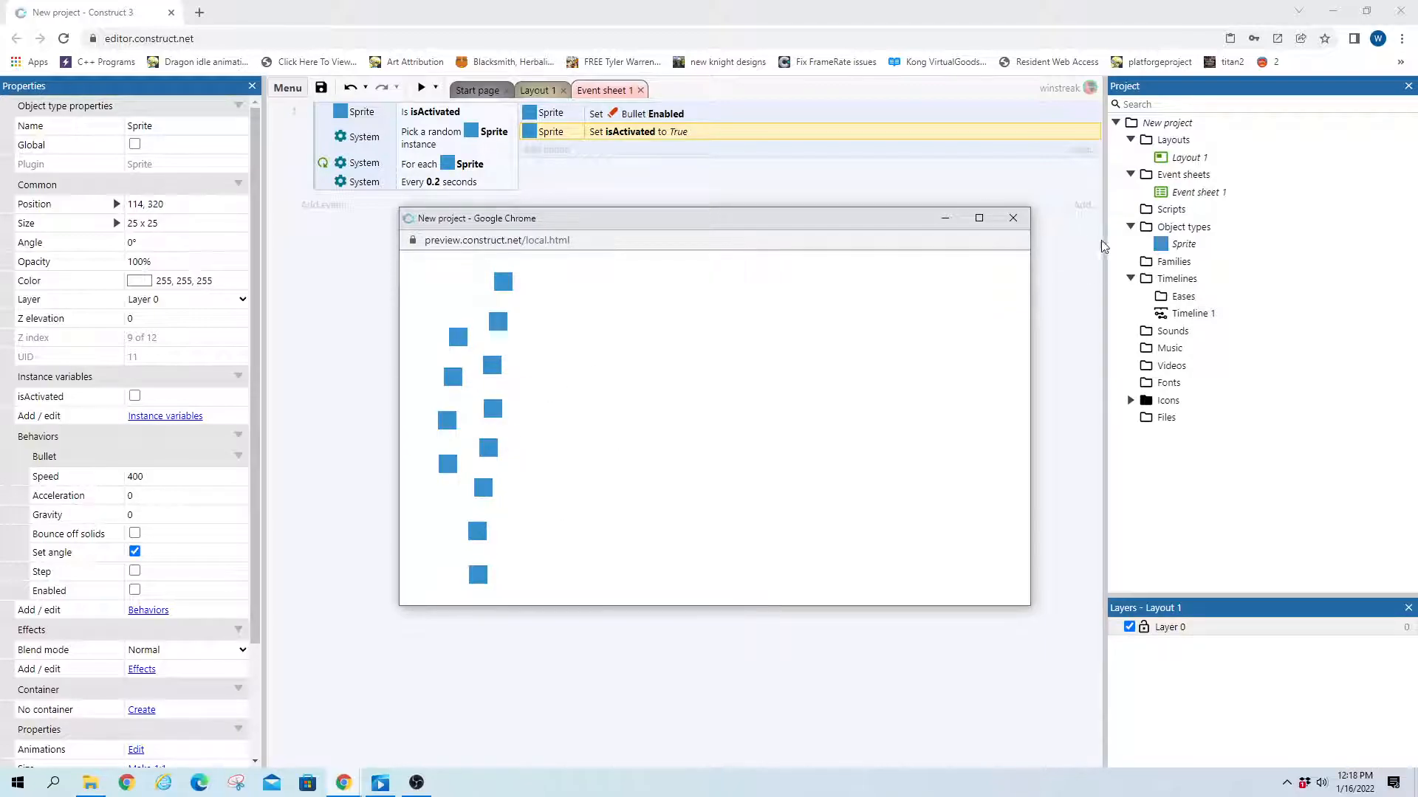
left_click(1012, 218)
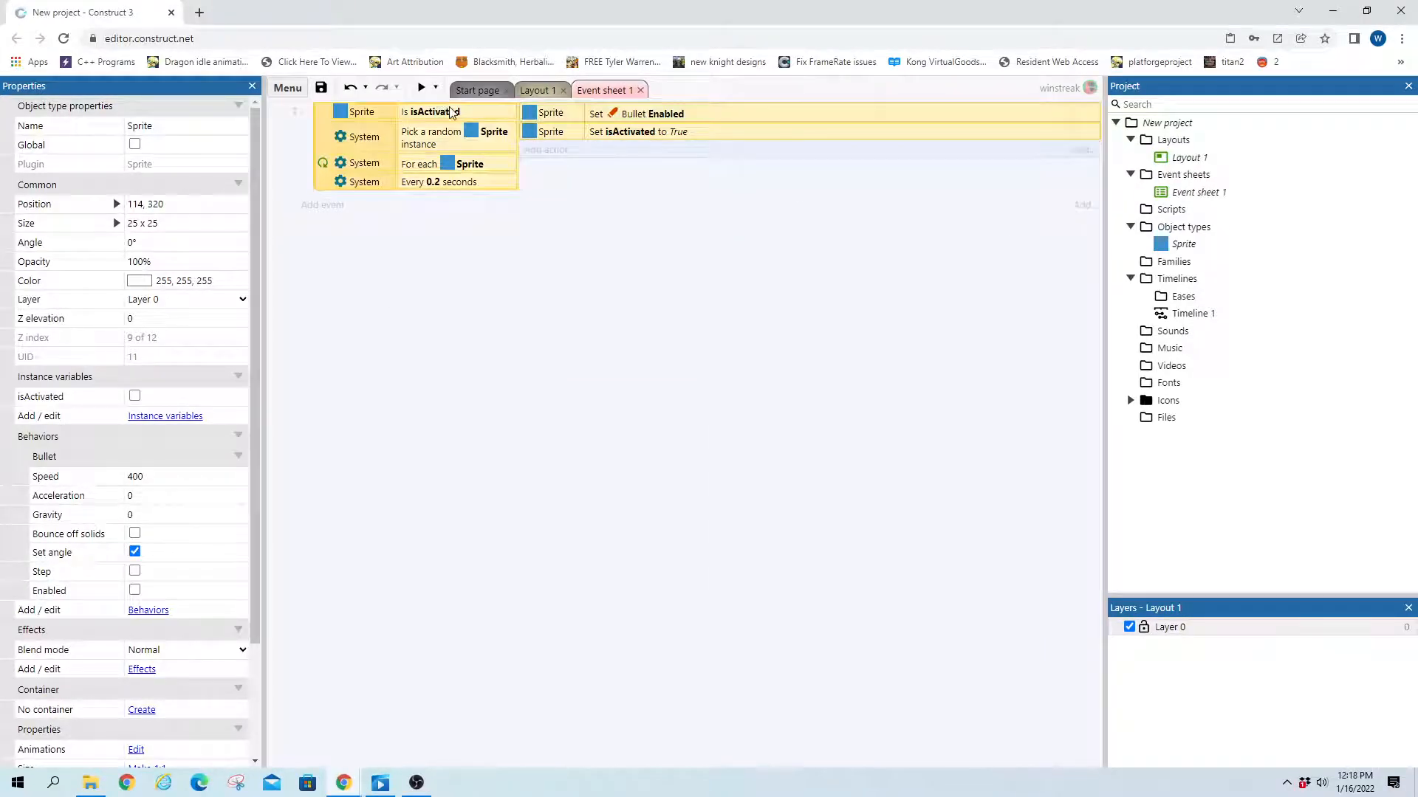
- Invert the 'is isActivated' condition and run a layout preview
right_click(431, 112)
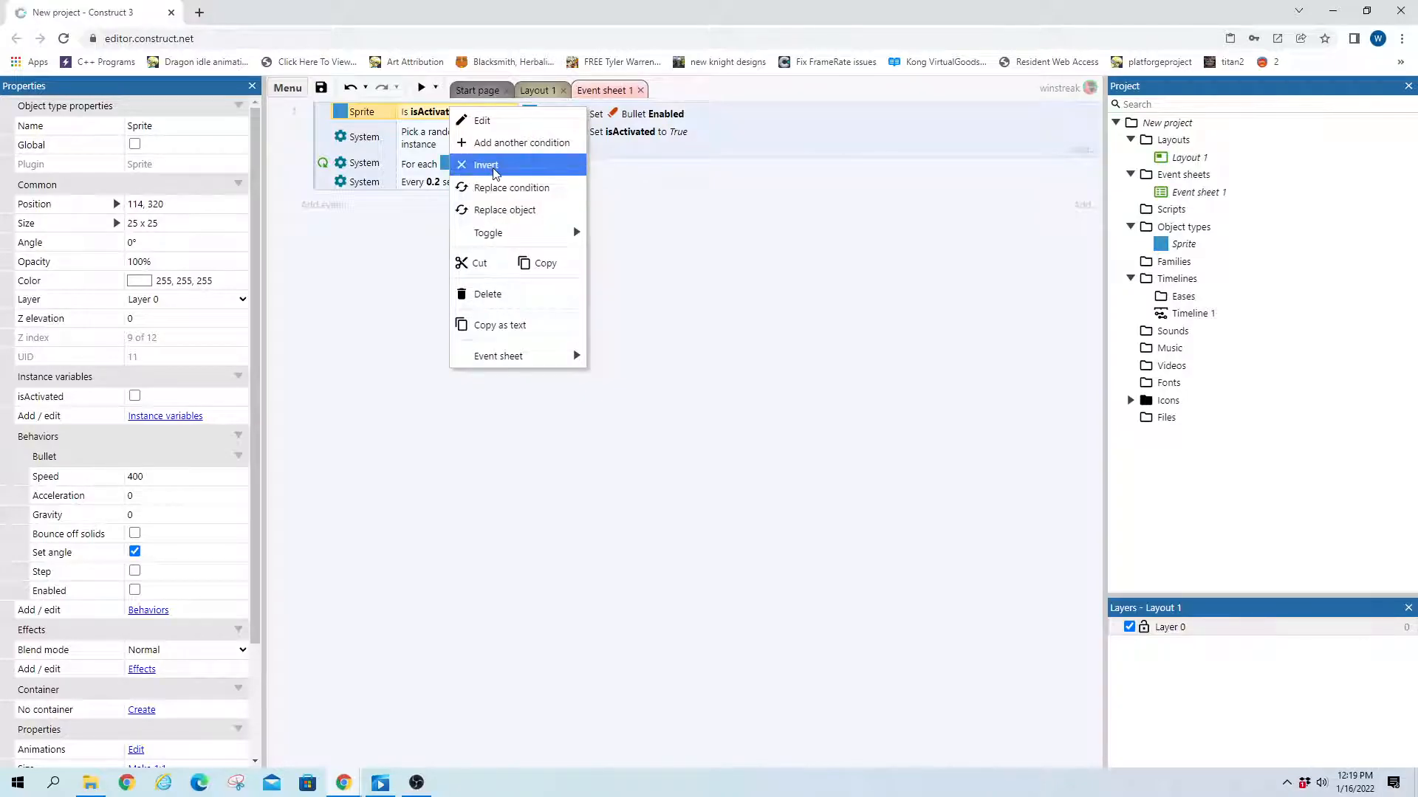
left_click(486, 165)
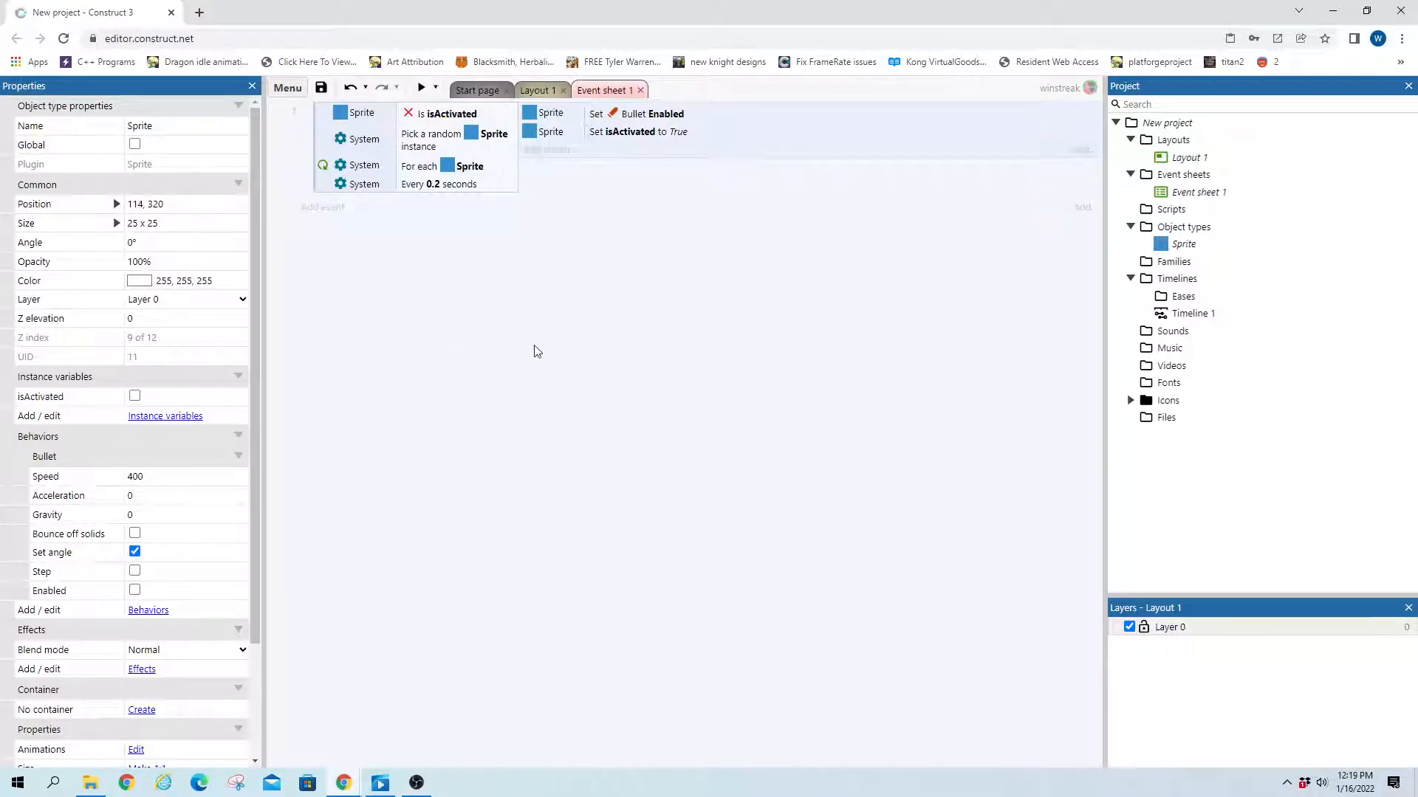
mouse_move(419, 88)
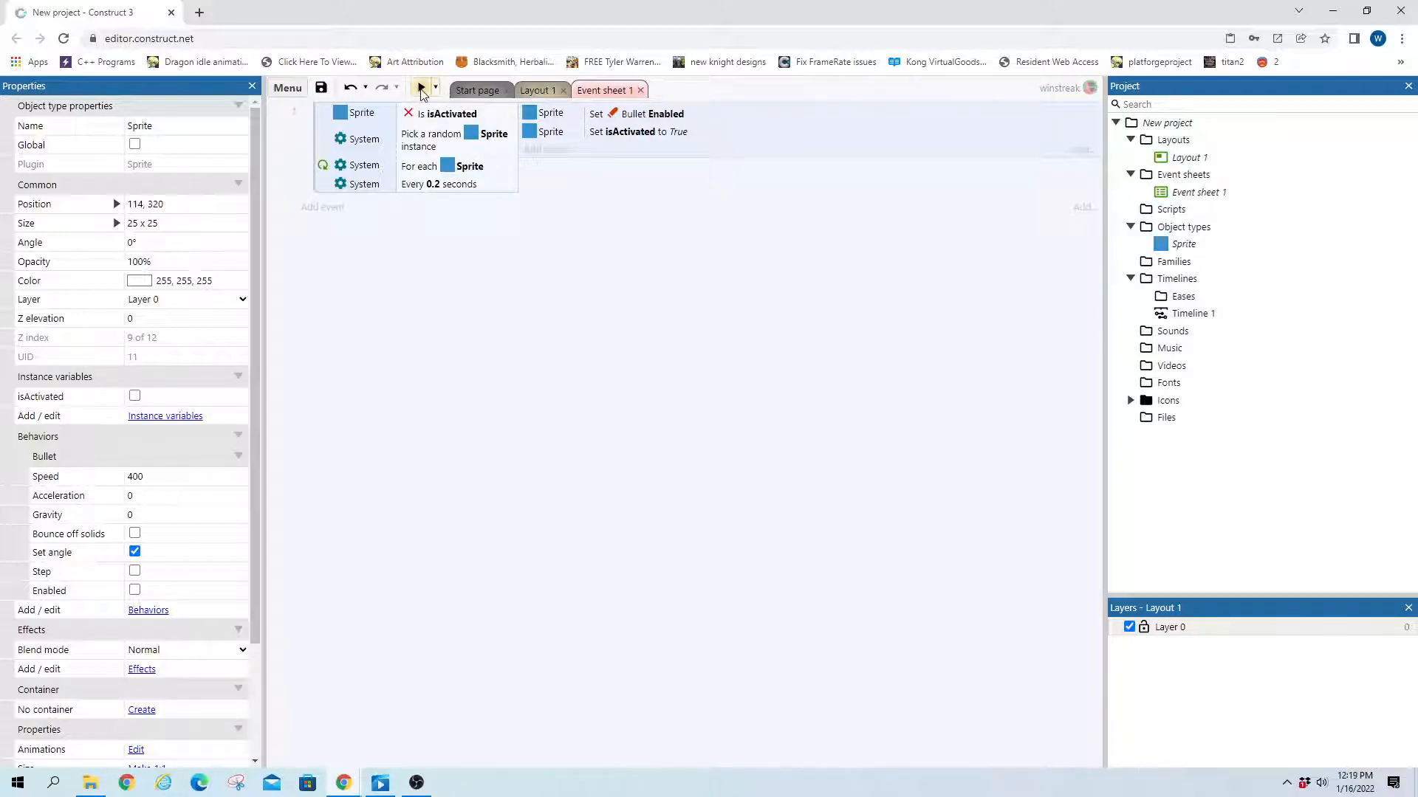
left_click(420, 90)
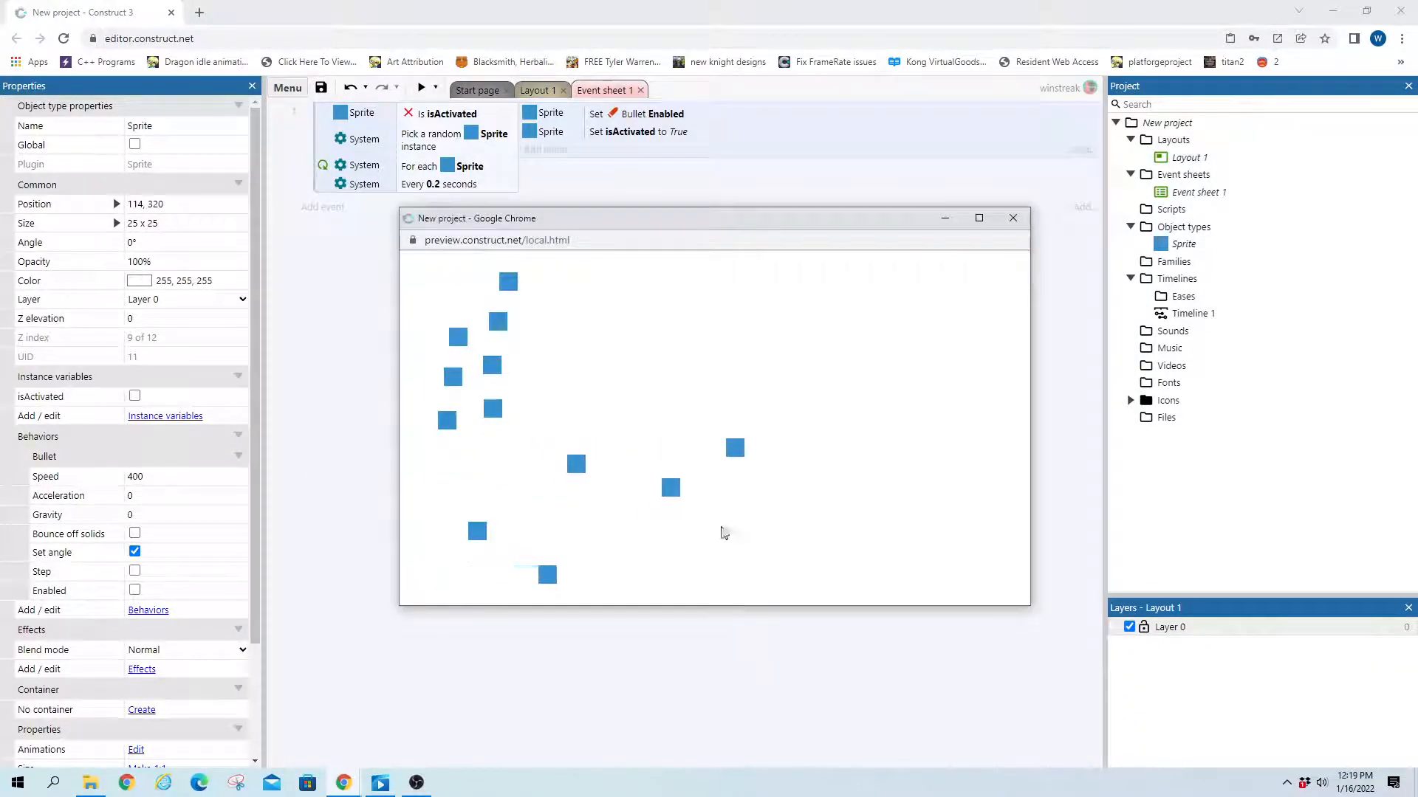
mouse_move(975, 259)
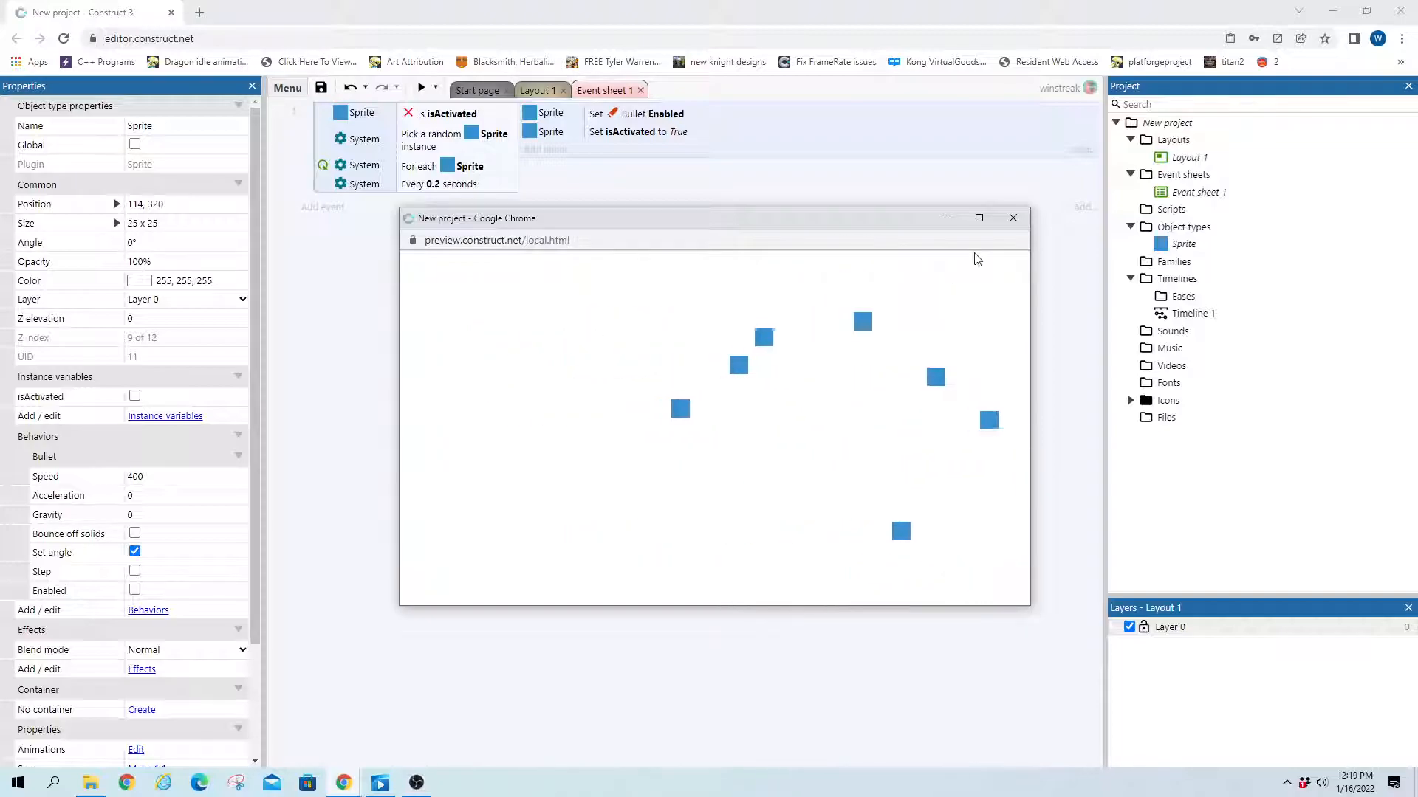